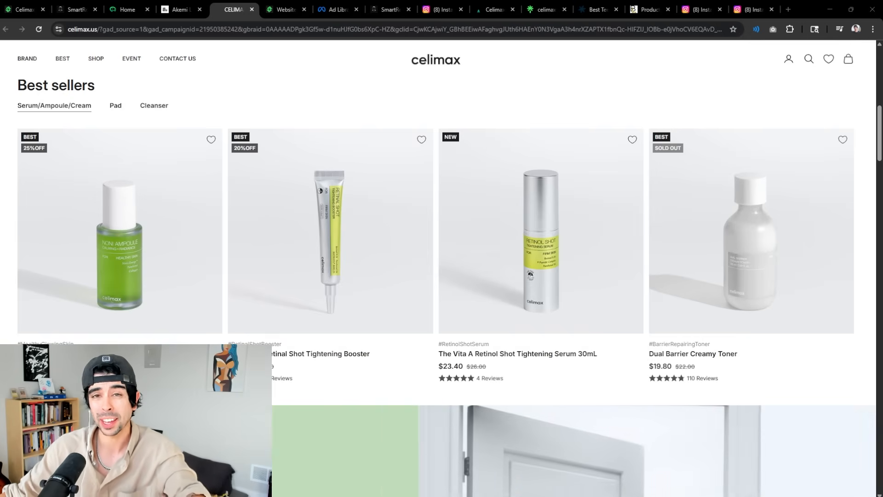
# Scroll through the Celimax Best sellers section of serums, booster and toner.
pyautogui.scroll(-3)
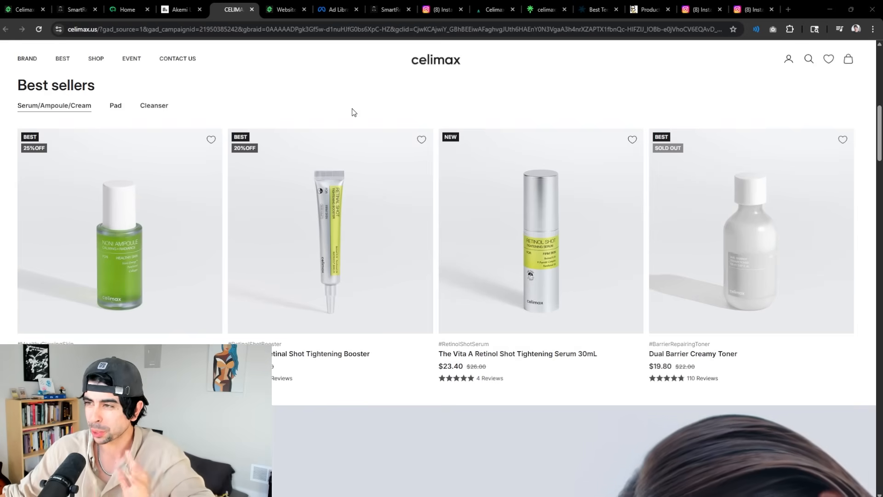
pyautogui.moveTo(411, 84)
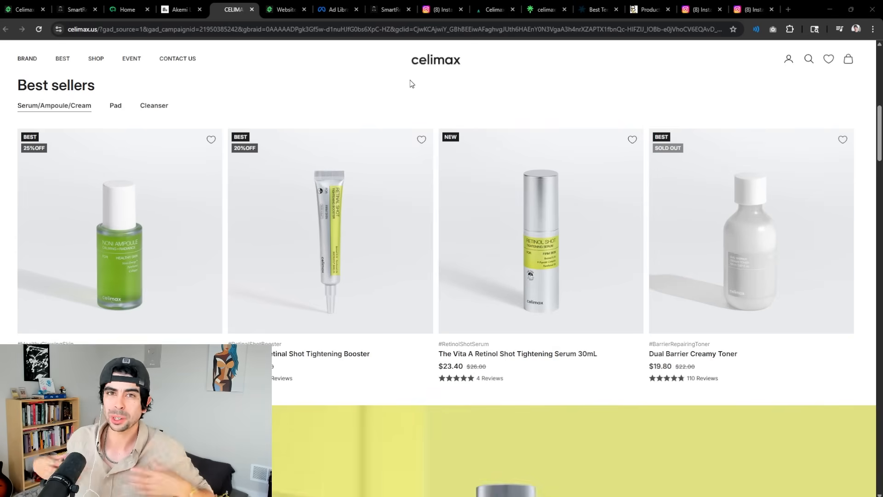
pyautogui.scroll(-3)
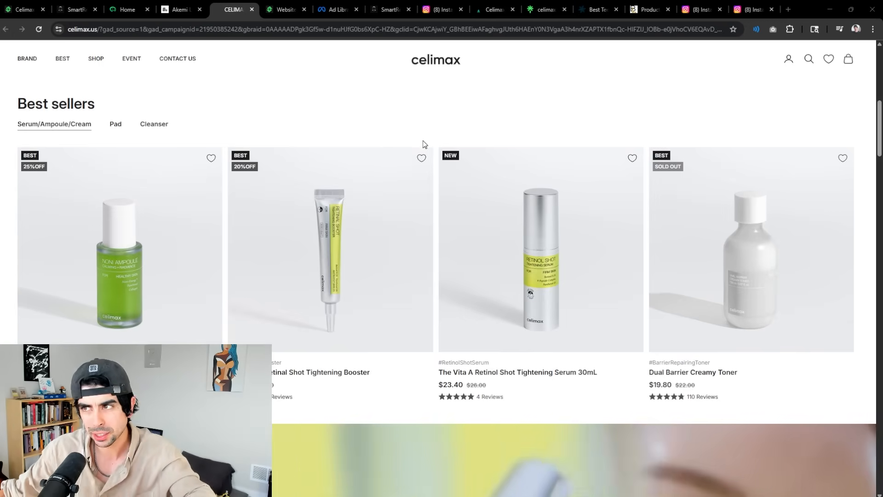
pyautogui.moveTo(339, 120)
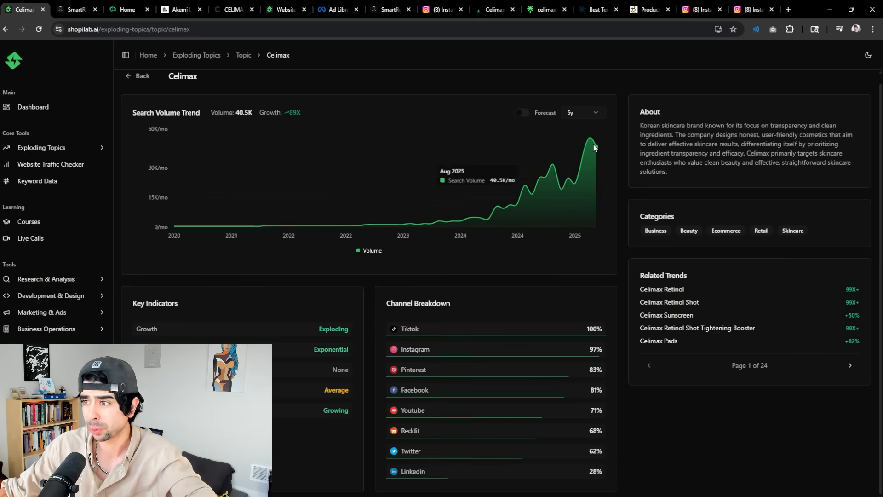
pyautogui.moveTo(483, 95)
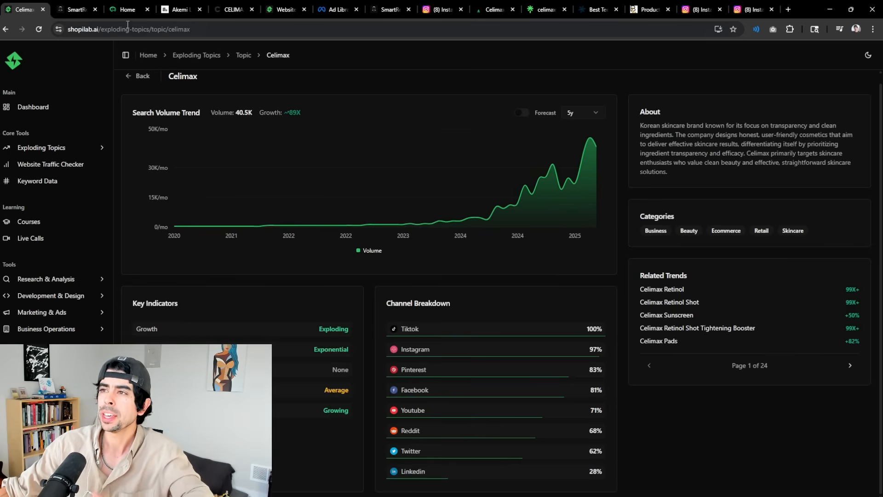
# Switch from the ShopiLab Celimax search-trend report to the SmartReply homepage.
pyautogui.click(127, 10)
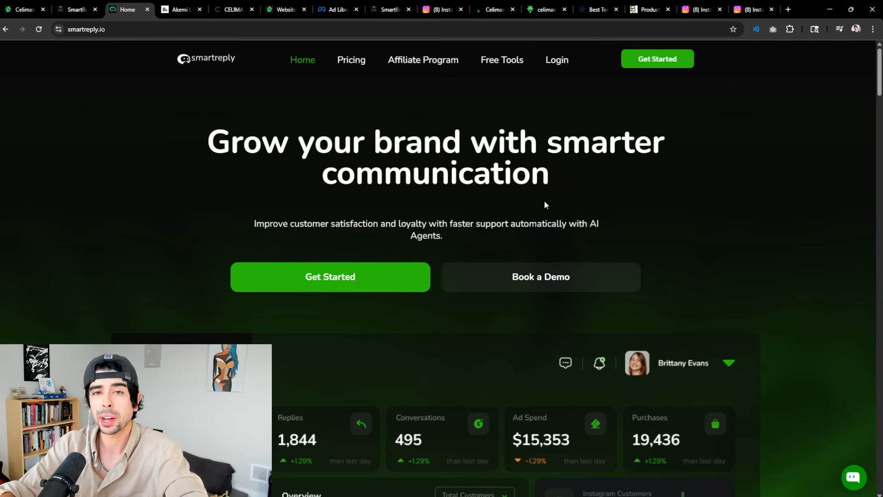
# Bring up the SmartReply dashboard overview with comment counts and sentiment scores.
pyautogui.click(74, 9)
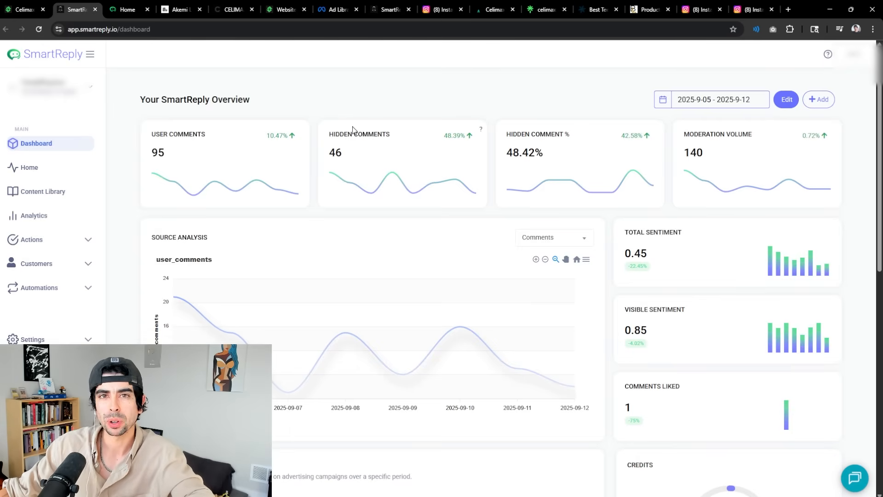
pyautogui.moveTo(528, 136)
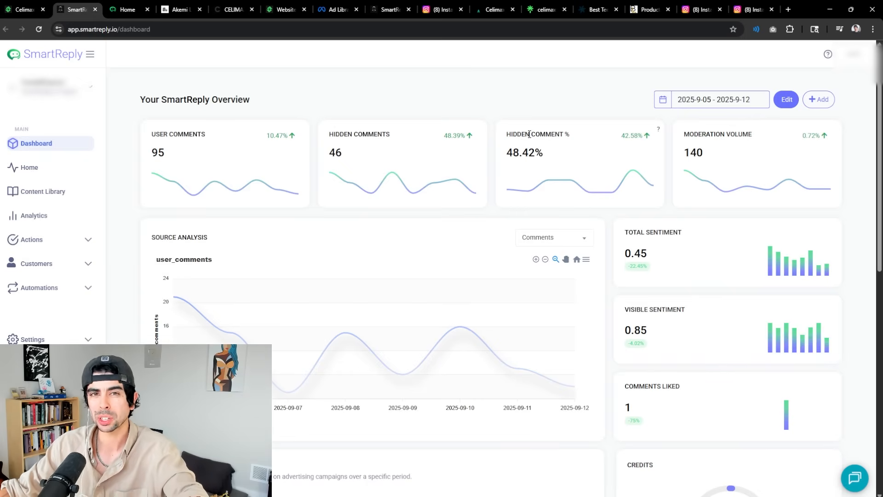
pyautogui.moveTo(511, 171)
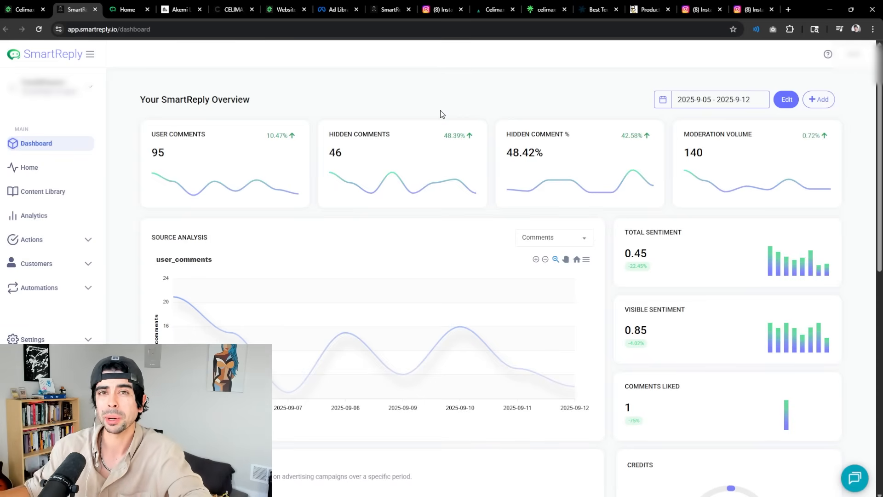
# Page down the SmartReply homepage past the features to the customer case-study testimonials.
pyautogui.click(126, 9)
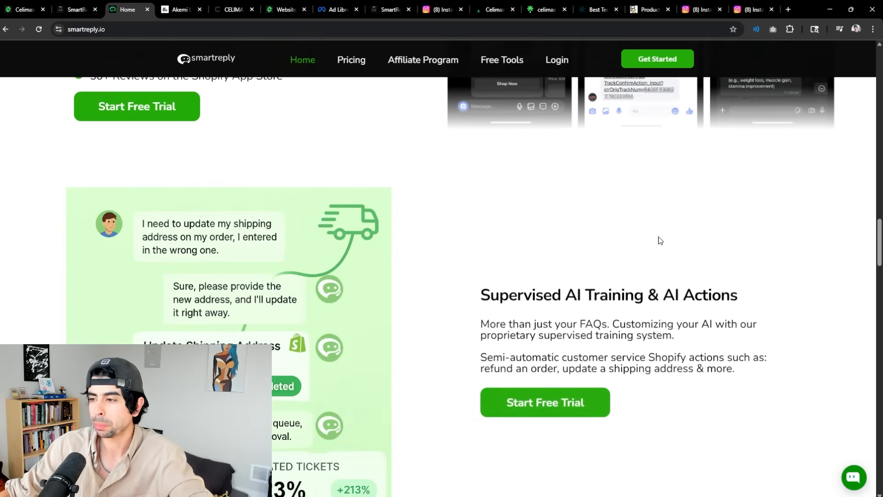
pyautogui.scroll(-3)
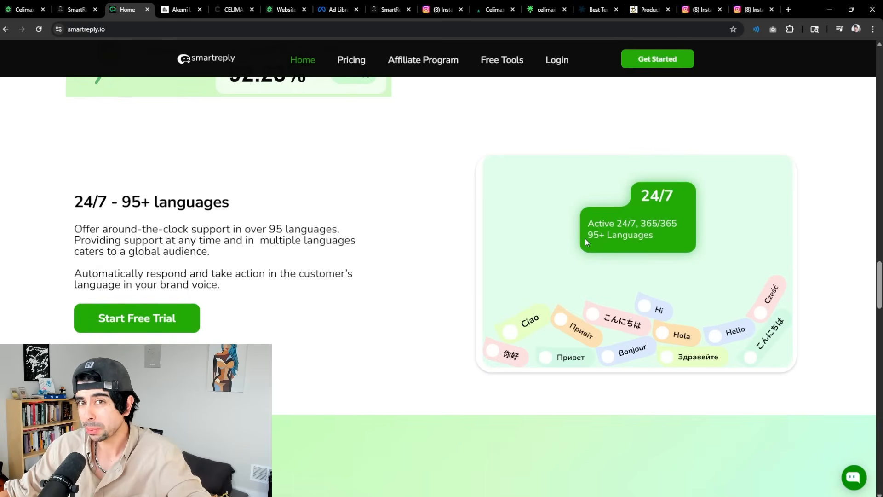
pyautogui.scroll(-3)
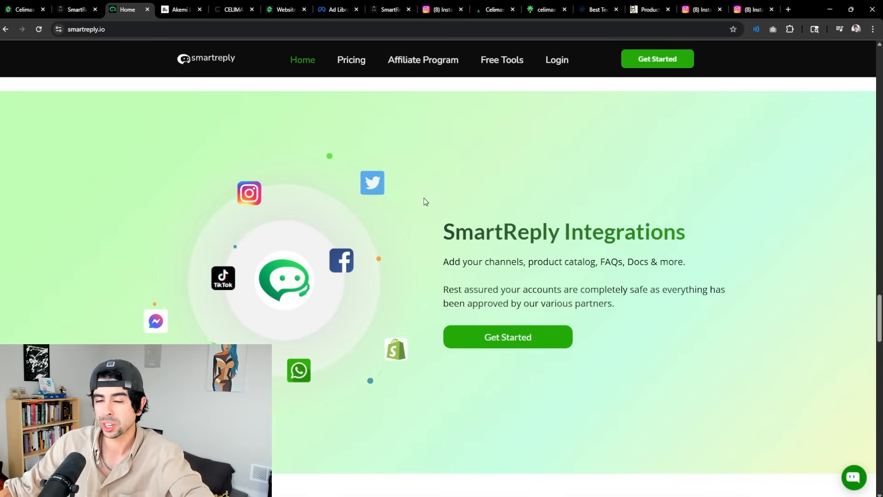
pyautogui.scroll(-3)
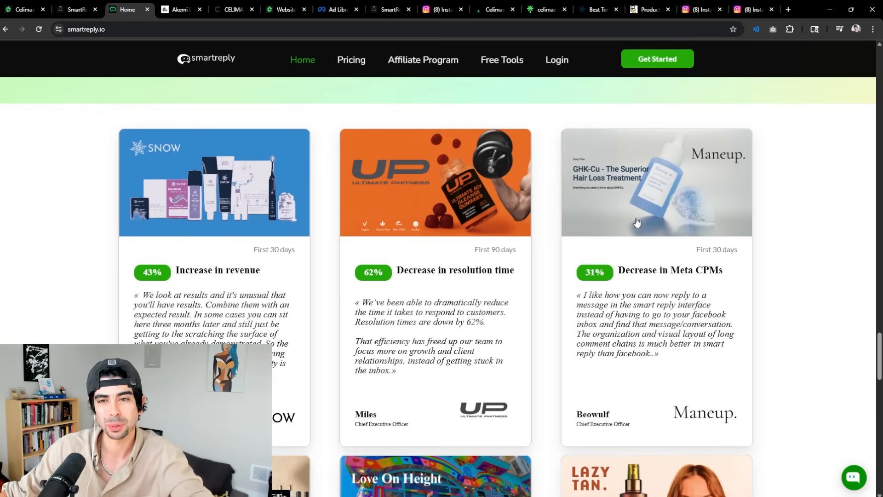
pyautogui.scroll(-3)
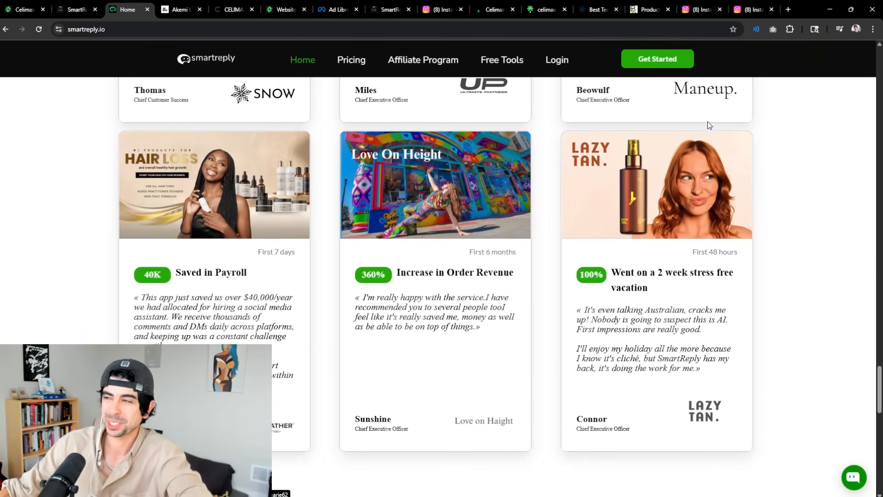
pyautogui.scroll(3)
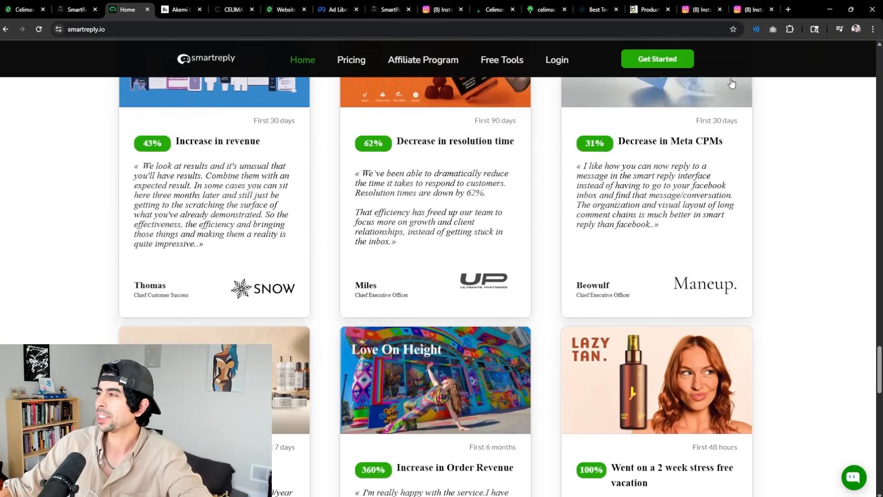
pyautogui.click(702, 10)
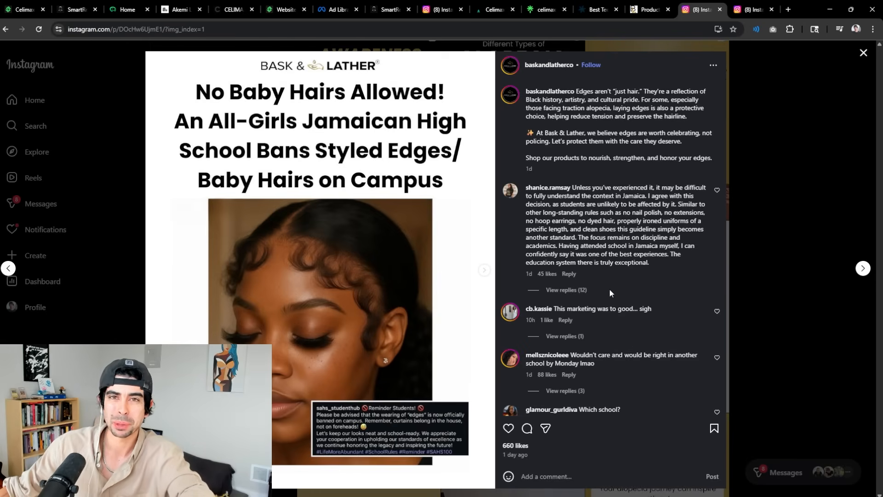
pyautogui.moveTo(589, 275)
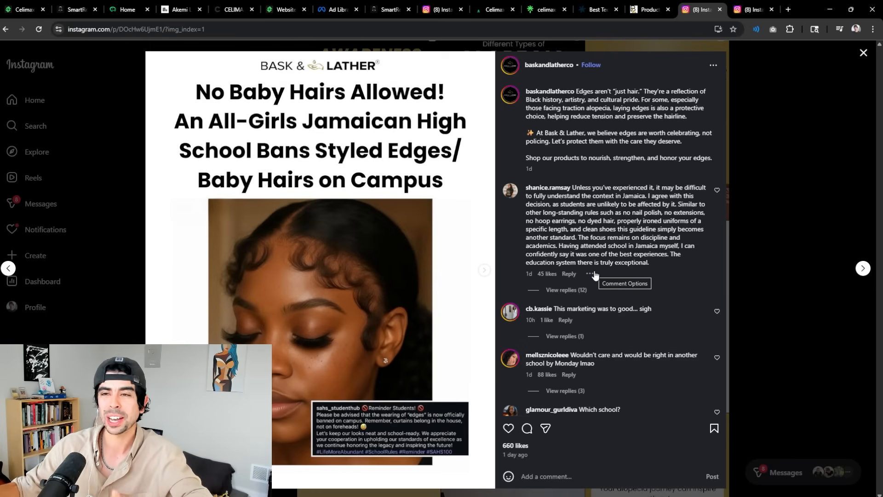
pyautogui.moveTo(613, 354)
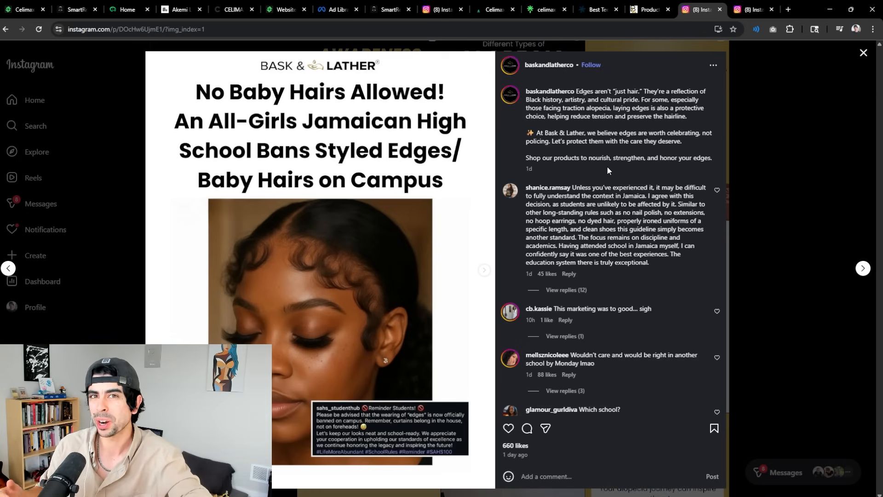
pyautogui.moveTo(607, 192)
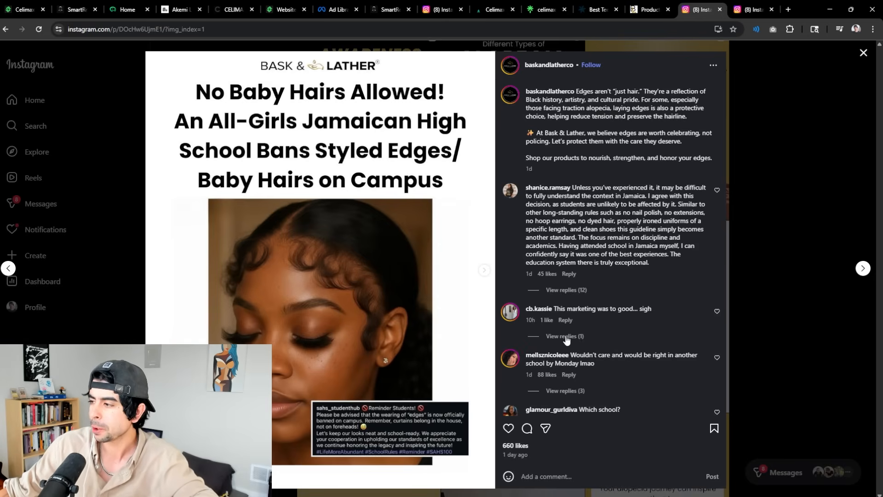
pyautogui.click(564, 337)
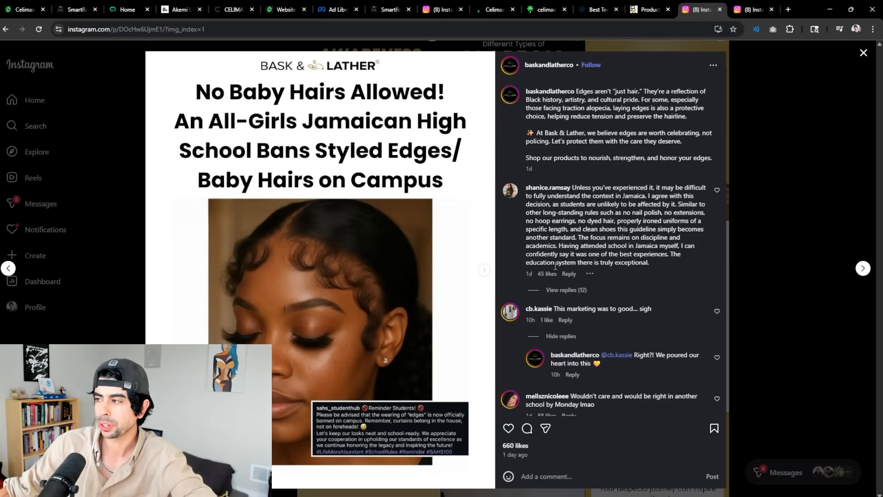
pyautogui.scroll(-3)
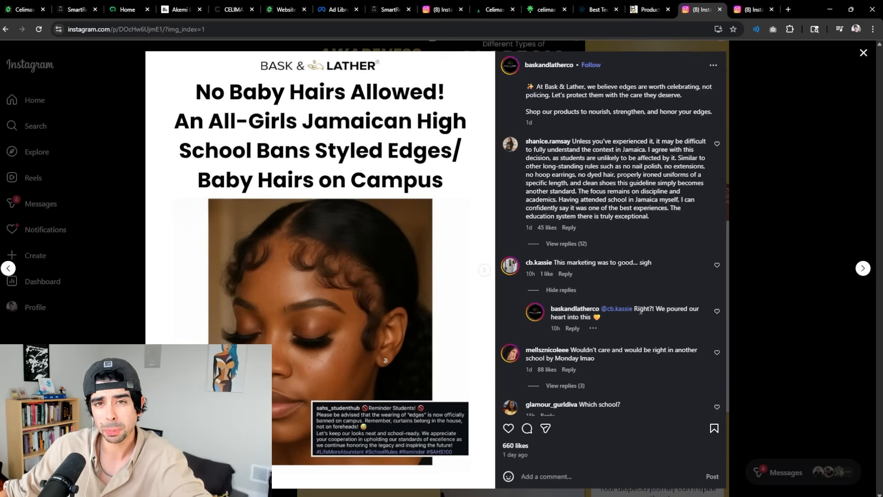
pyautogui.scroll(-3)
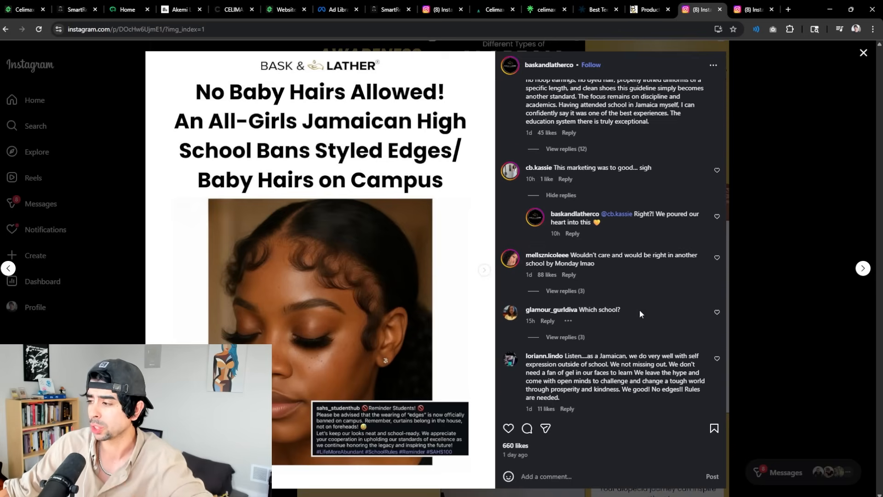
pyautogui.scroll(-3)
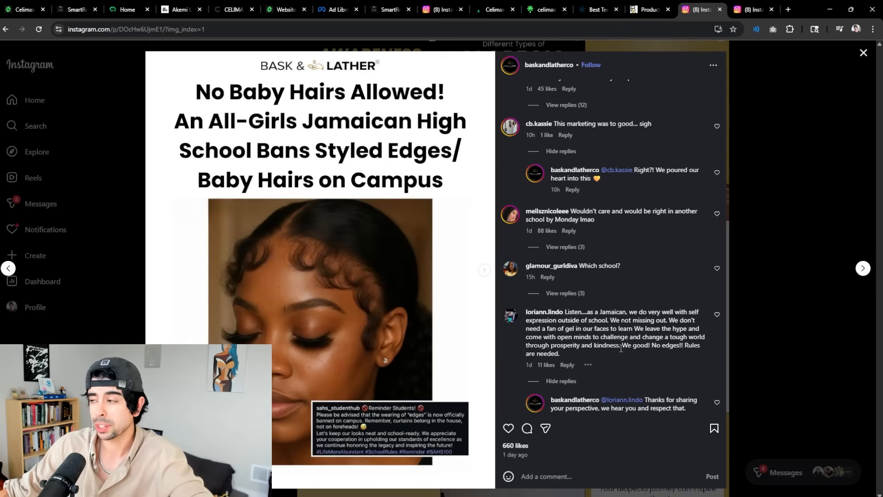
# View the Bask & Lather store homepage, then move to SNOW's Gold Wand Instagram post.
pyautogui.click(649, 9)
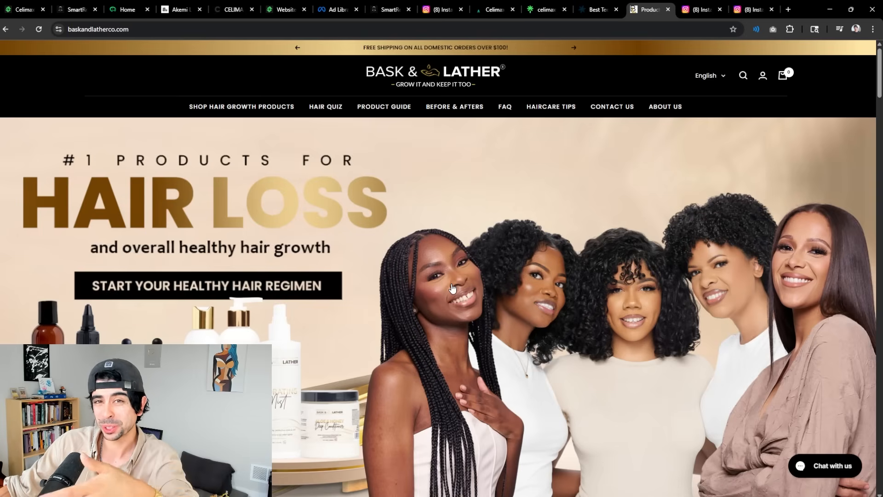
pyautogui.moveTo(446, 281)
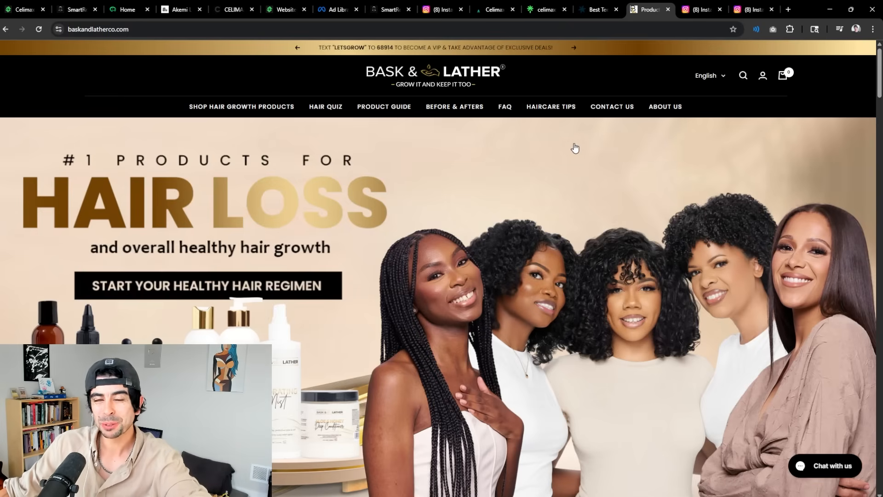
pyautogui.moveTo(528, 193)
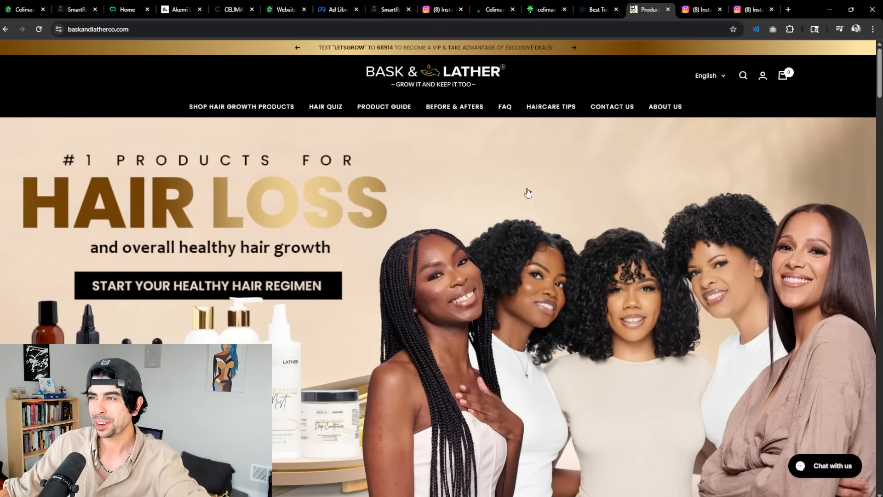
pyautogui.click(699, 9)
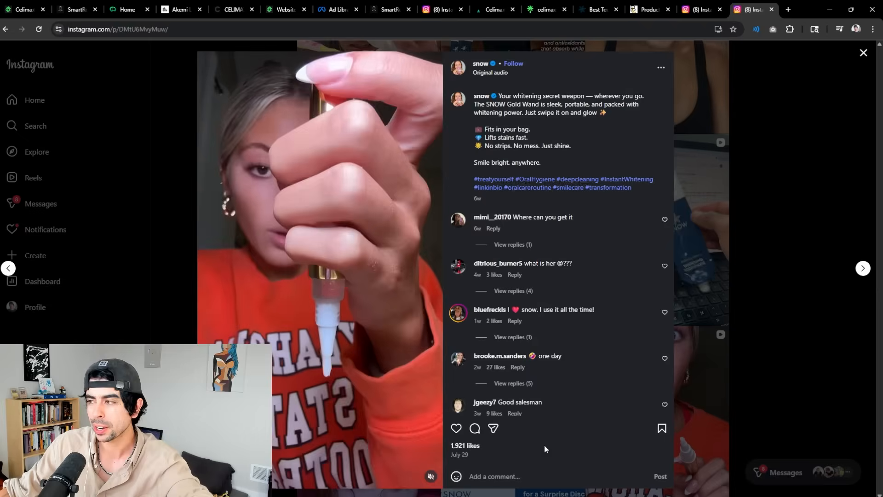
pyautogui.click(508, 245)
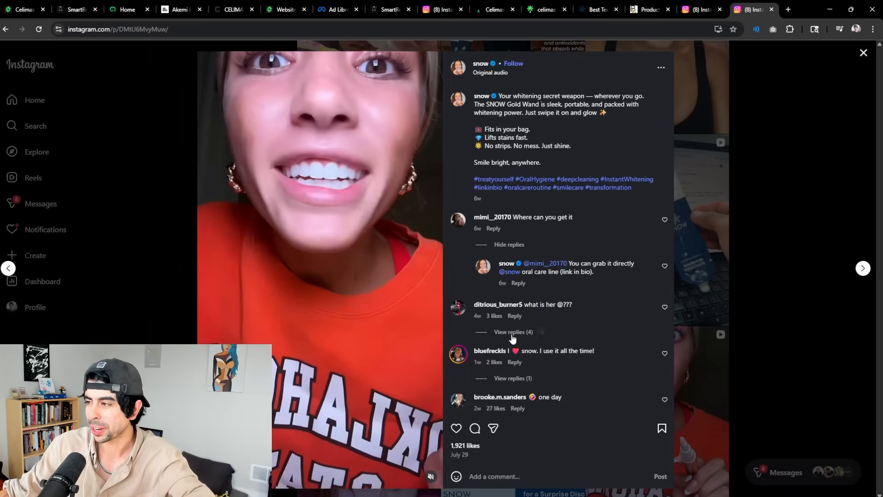
pyautogui.scroll(-3)
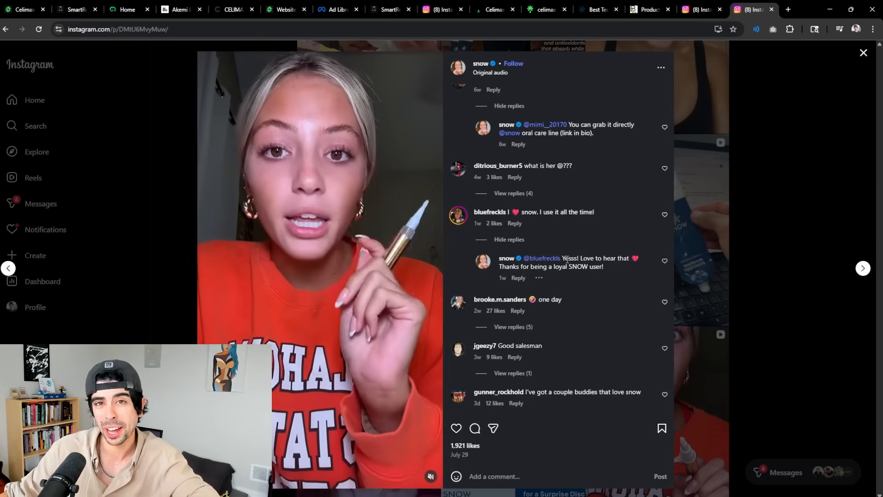
# Return to the Celimax store page and glance down and back up the best sellers.
pyautogui.click(231, 9)
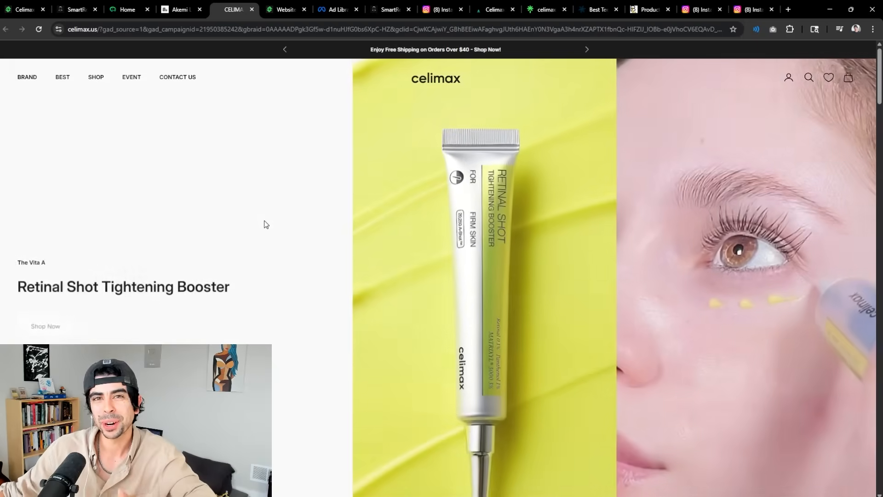
pyautogui.scroll(-3)
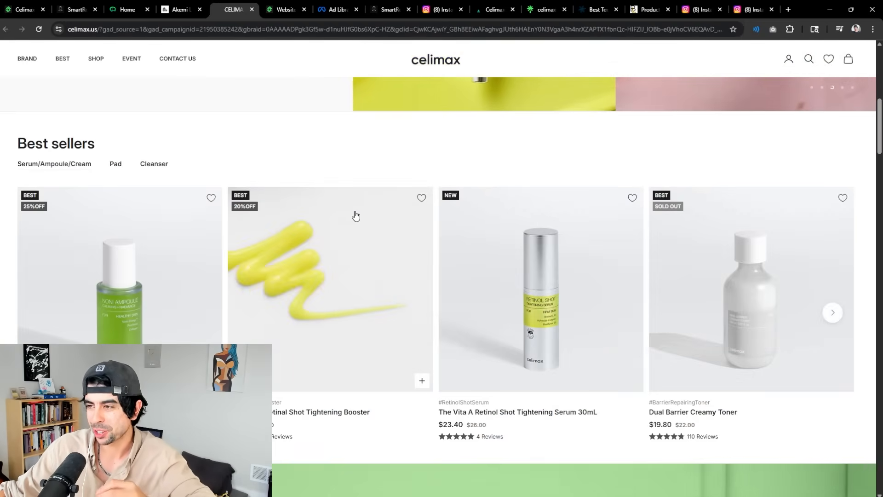
pyautogui.scroll(3)
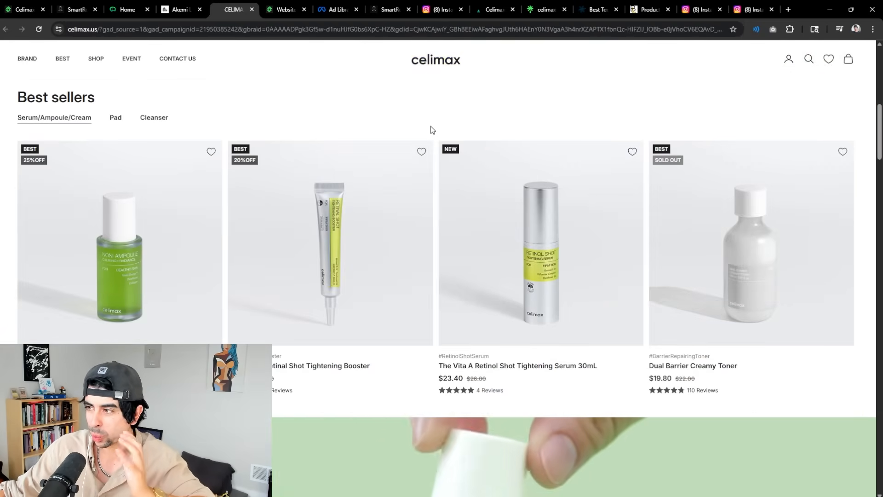
pyautogui.moveTo(177, 58)
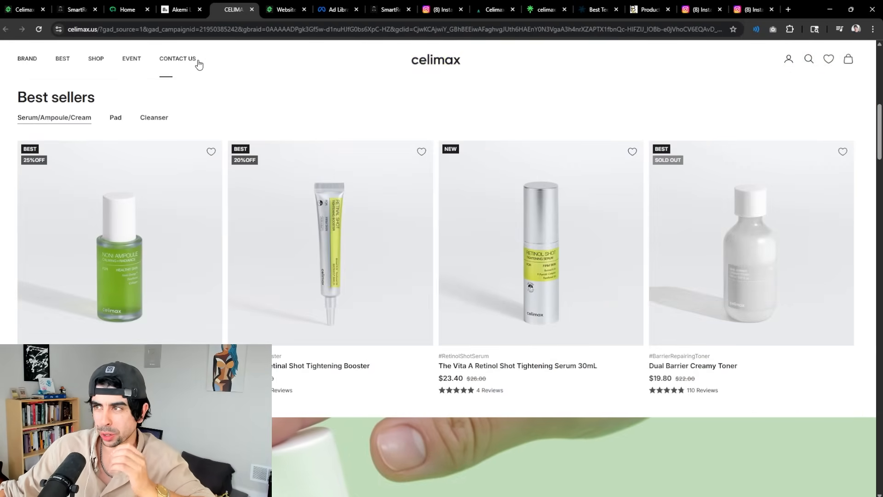
pyautogui.moveTo(254, 52)
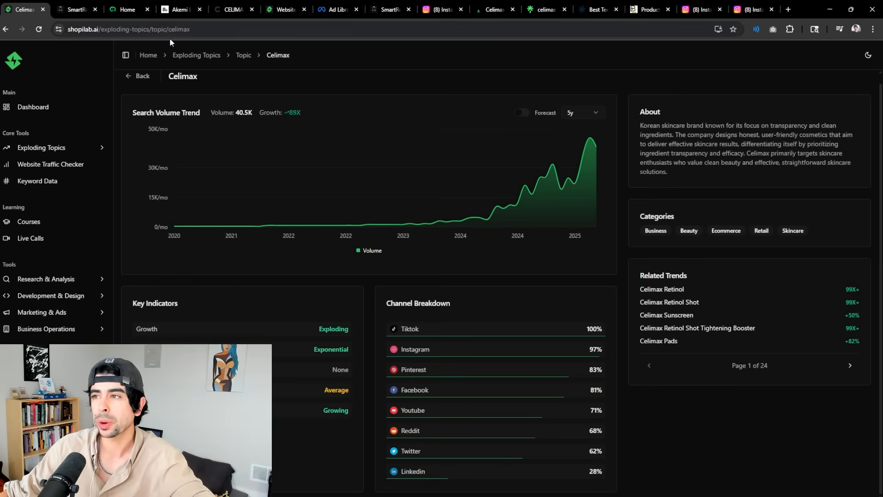
pyautogui.click(126, 9)
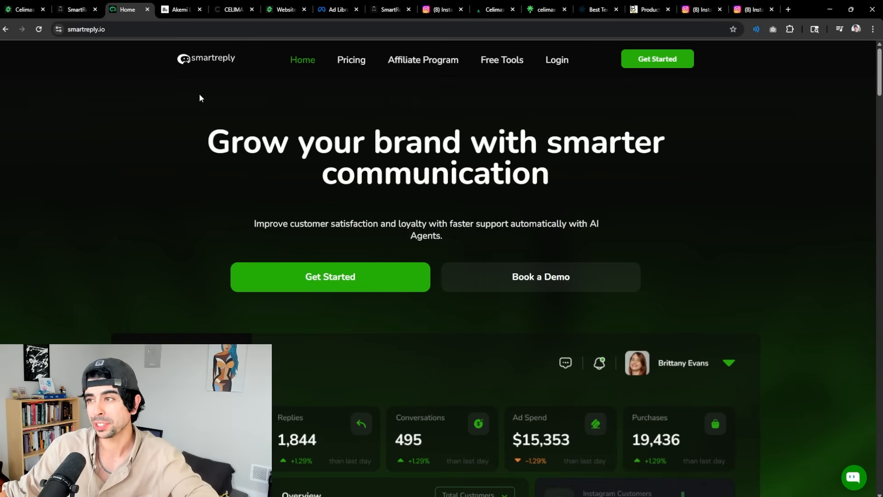
pyautogui.moveTo(173, 107)
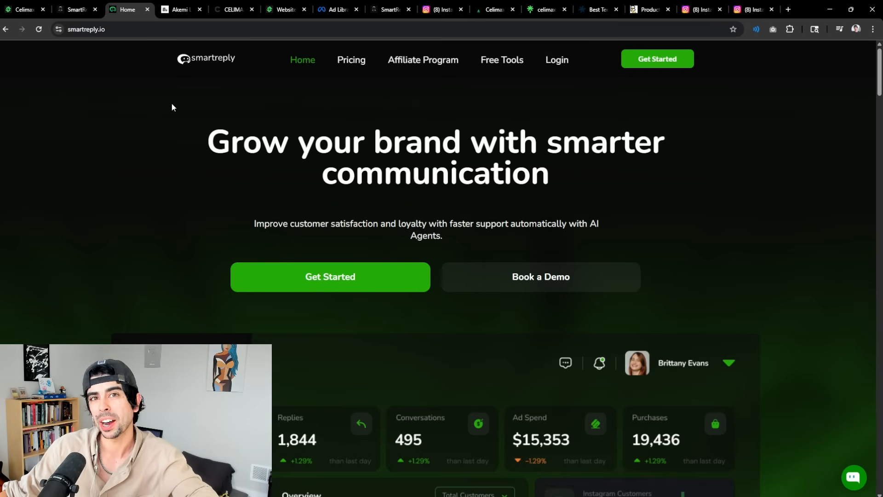
pyautogui.moveTo(150, 136)
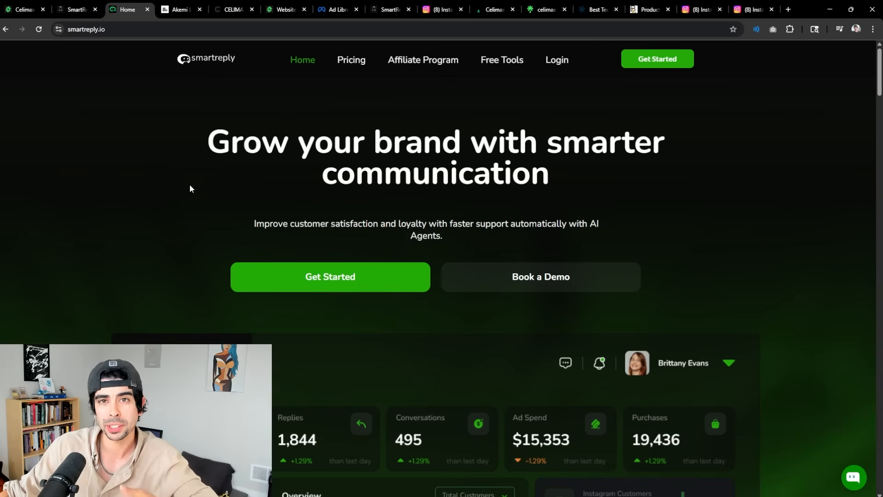
pyautogui.moveTo(181, 170)
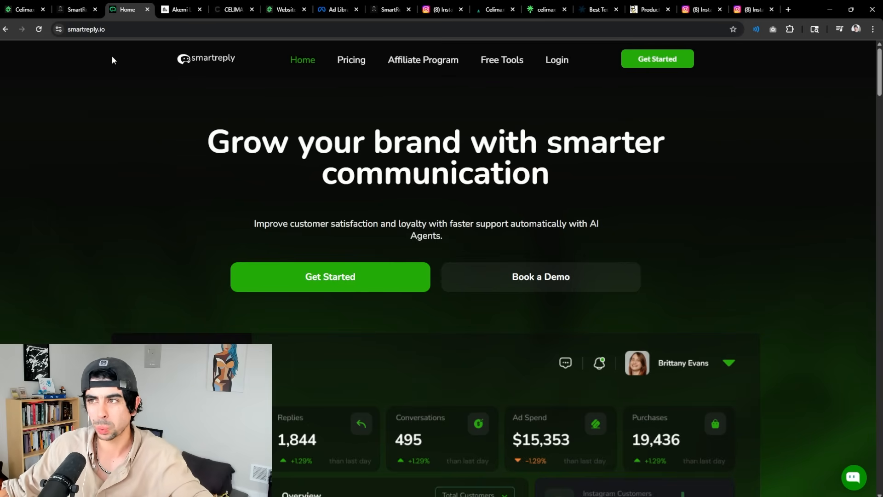
pyautogui.click(22, 9)
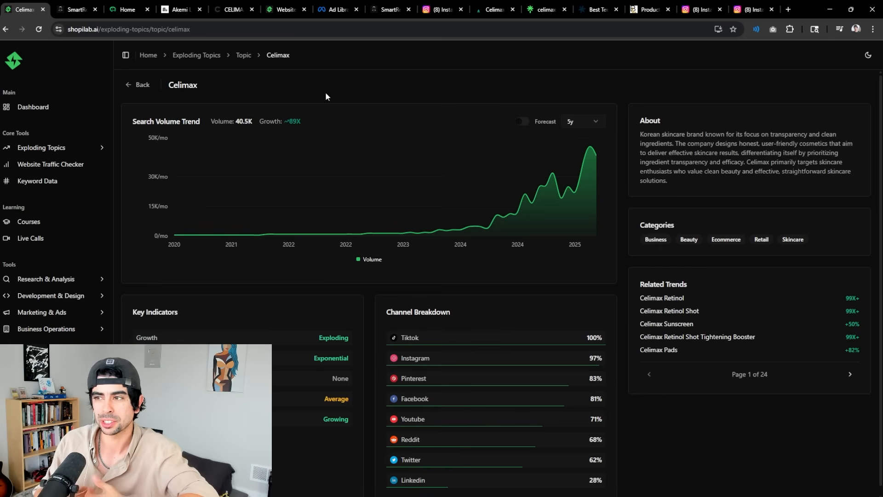
pyautogui.moveTo(388, 102)
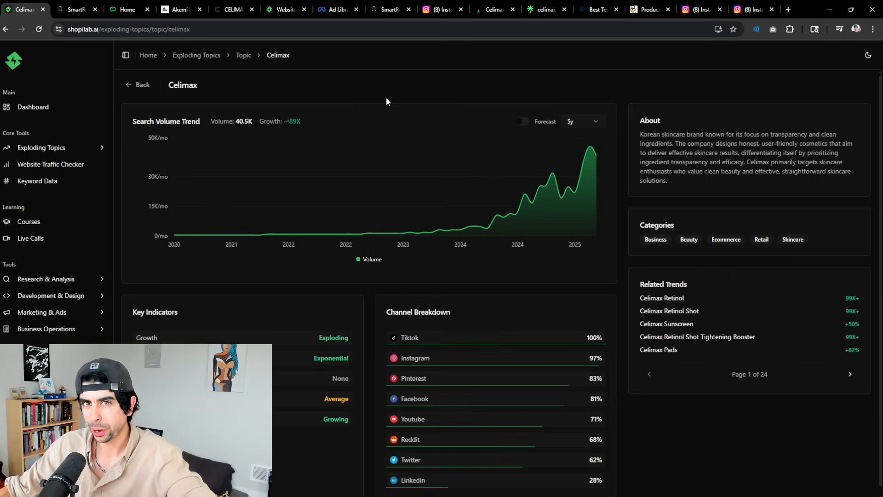
pyautogui.moveTo(398, 104)
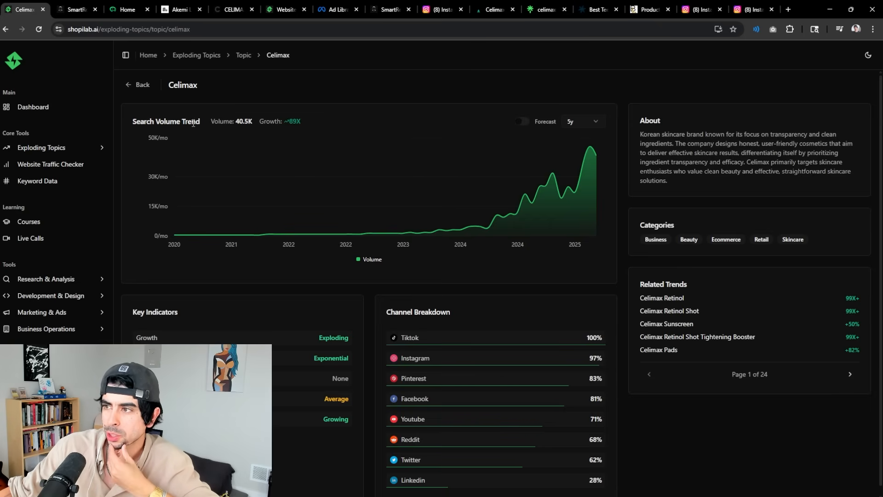
pyautogui.moveTo(734, 210)
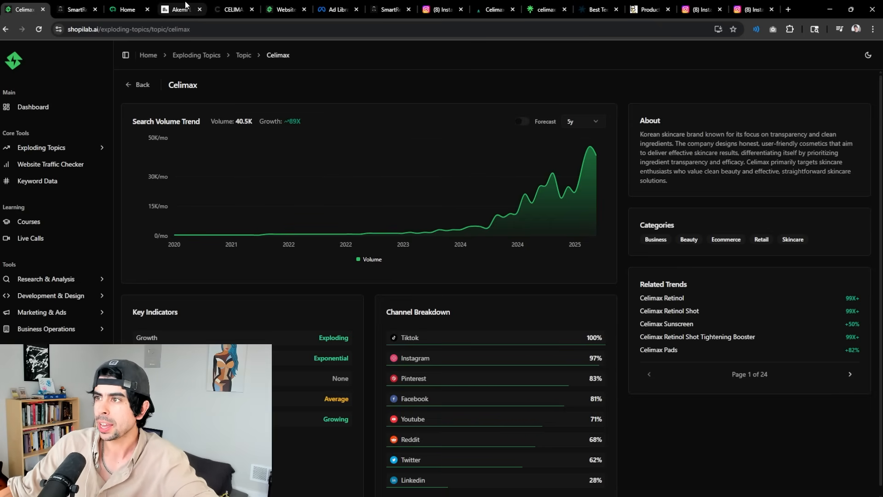
# Show the celimax.us traffic report, detouring briefly to the Akemi Lab home page and back.
pyautogui.click(78, 9)
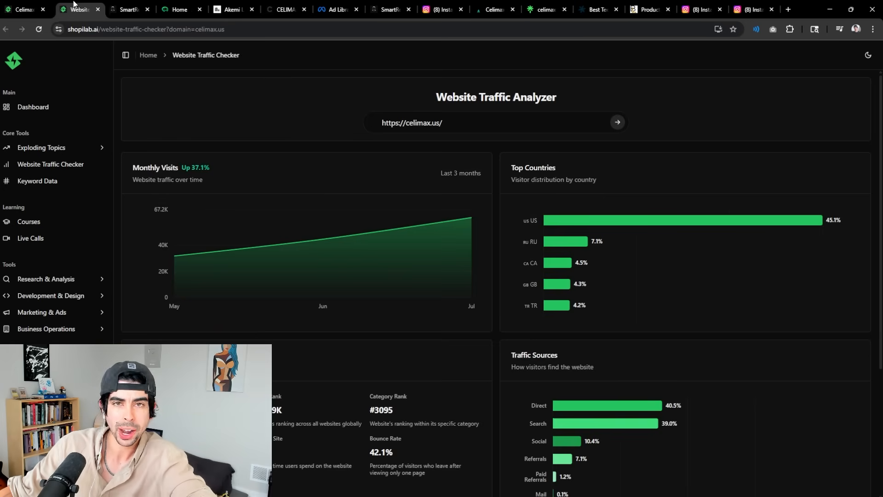
pyautogui.moveTo(322, 239)
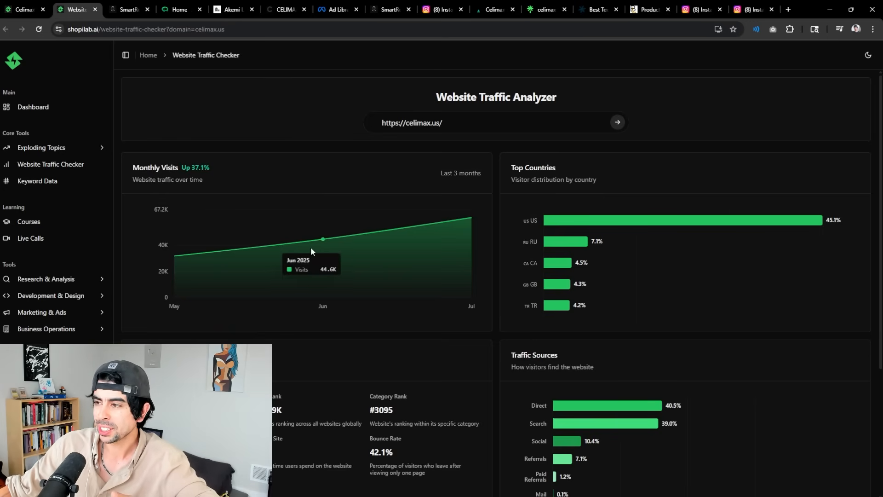
pyautogui.moveTo(584, 116)
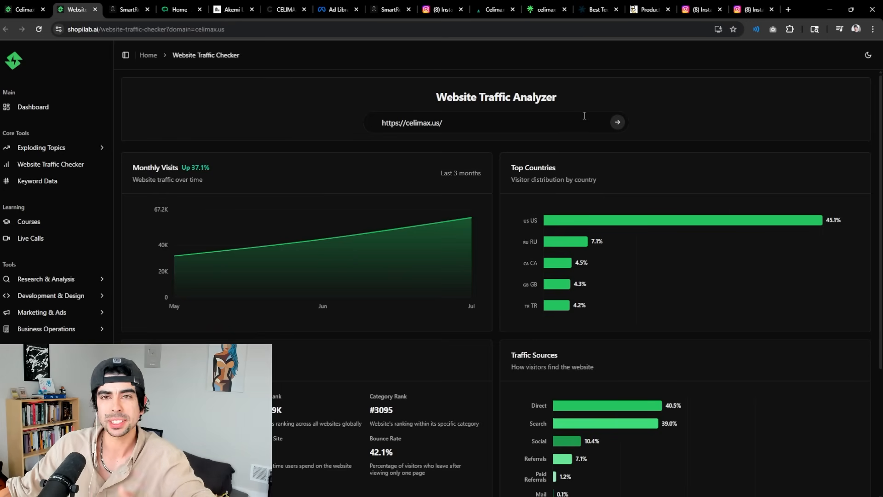
pyautogui.moveTo(440, 146)
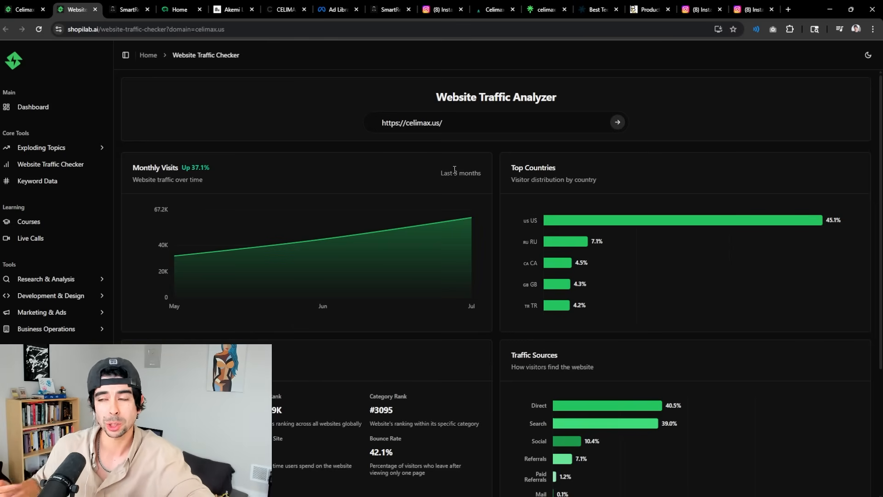
pyautogui.click(231, 9)
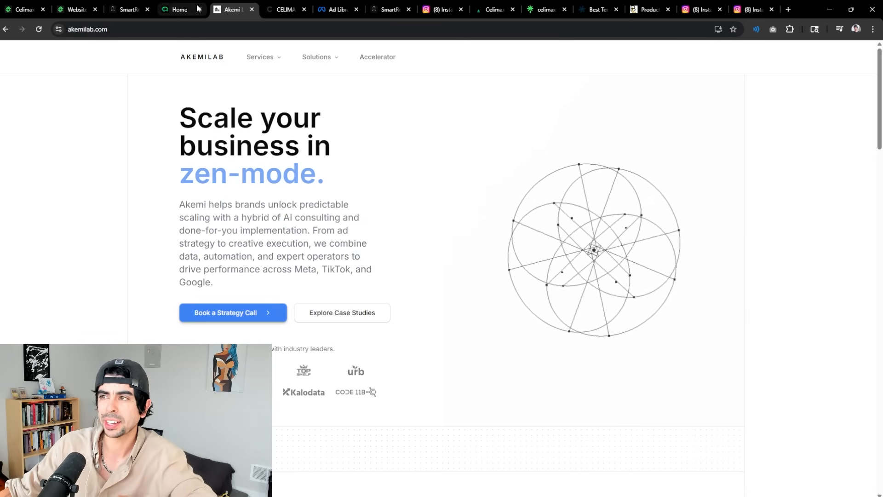
pyautogui.click(73, 9)
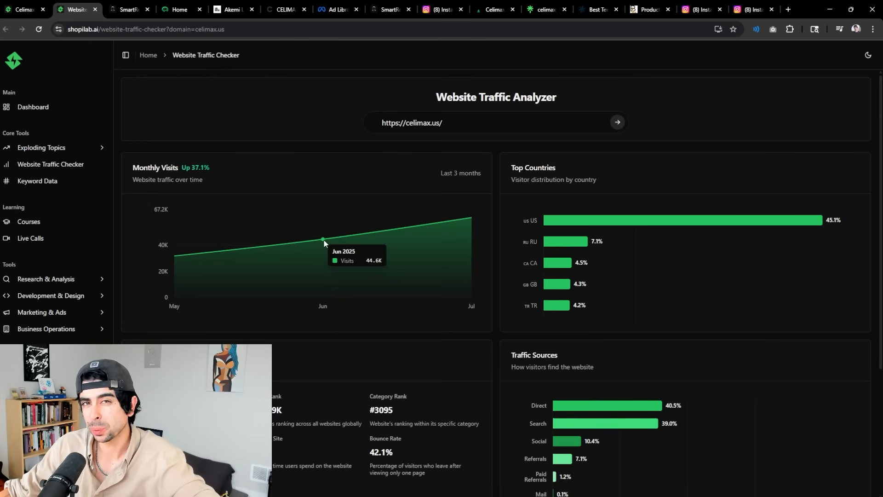
pyautogui.moveTo(471, 218)
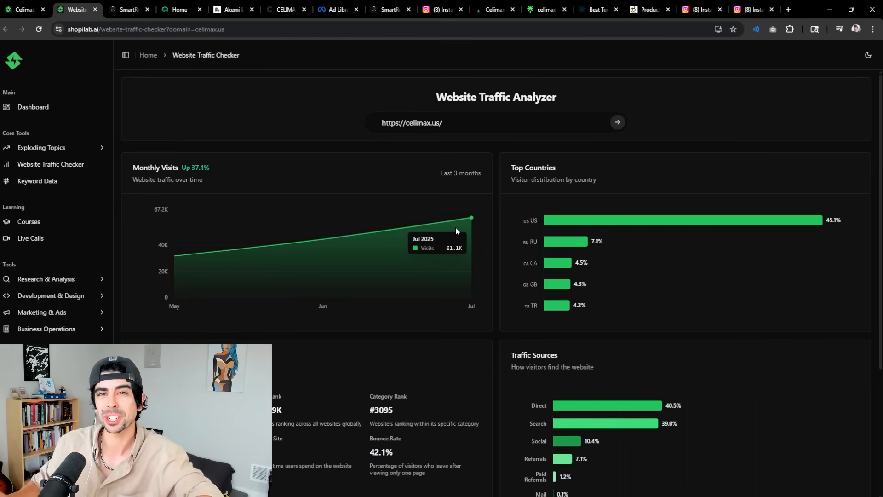
pyautogui.moveTo(432, 224)
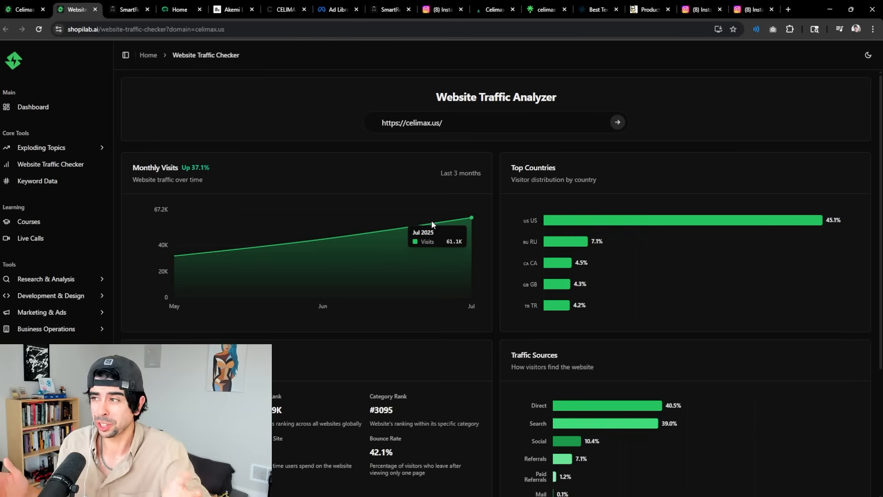
pyautogui.moveTo(457, 213)
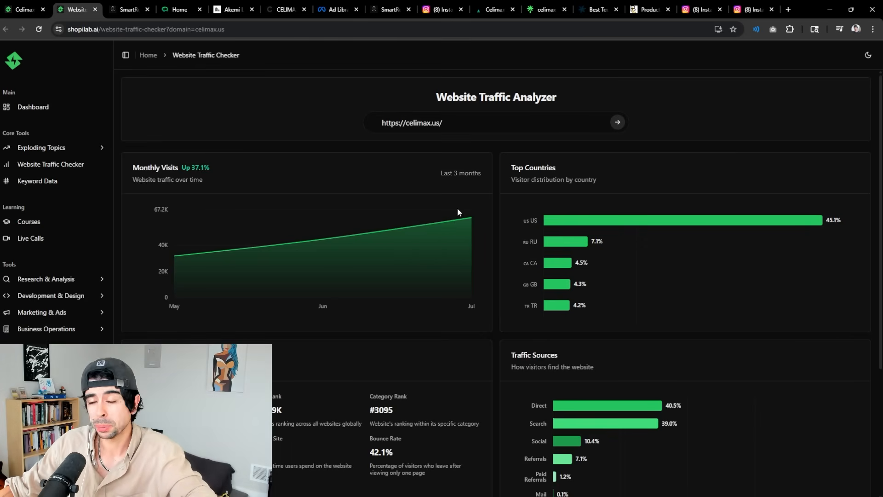
pyautogui.moveTo(471, 219)
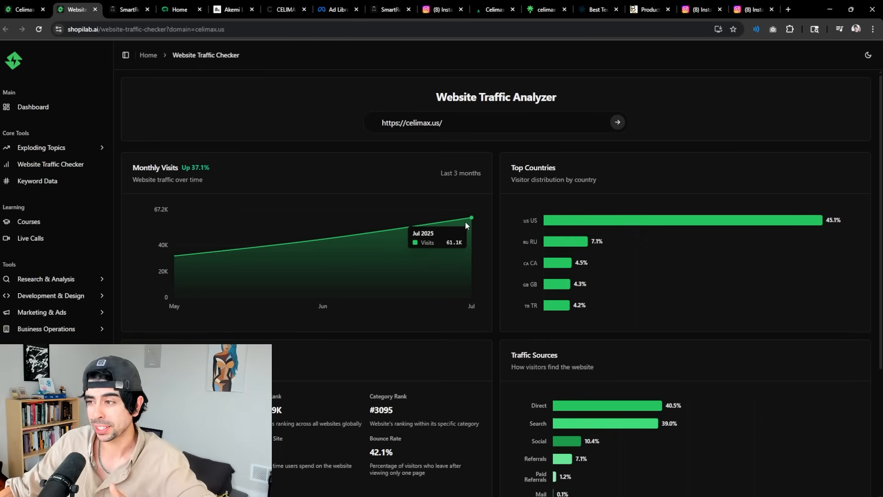
pyautogui.moveTo(412, 237)
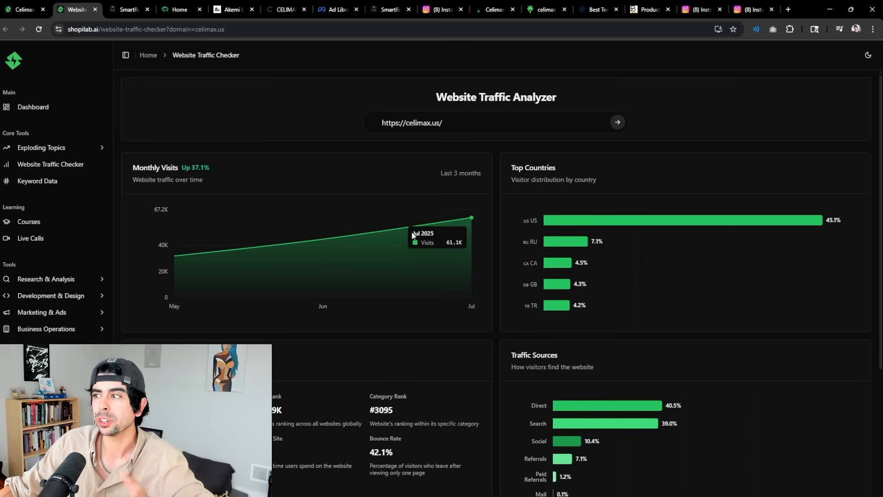
pyautogui.moveTo(308, 85)
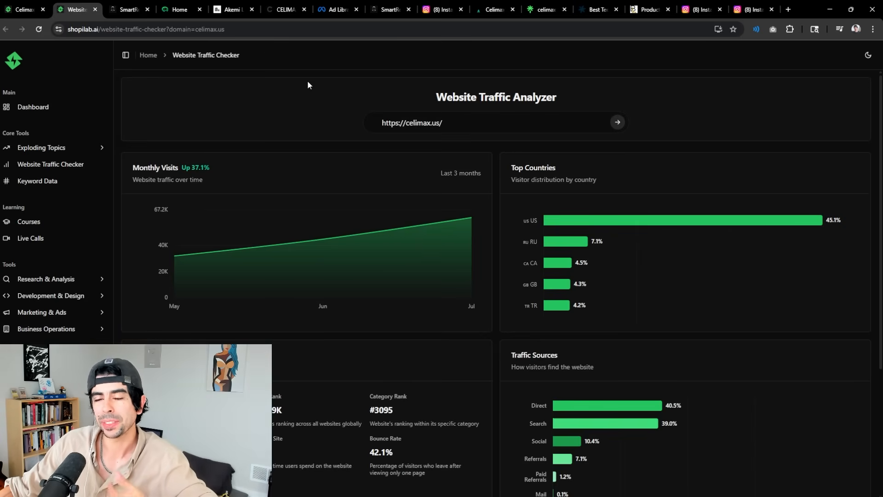
# View celimax.global's Meta Ad Library page showing zero active ads.
pyautogui.click(335, 9)
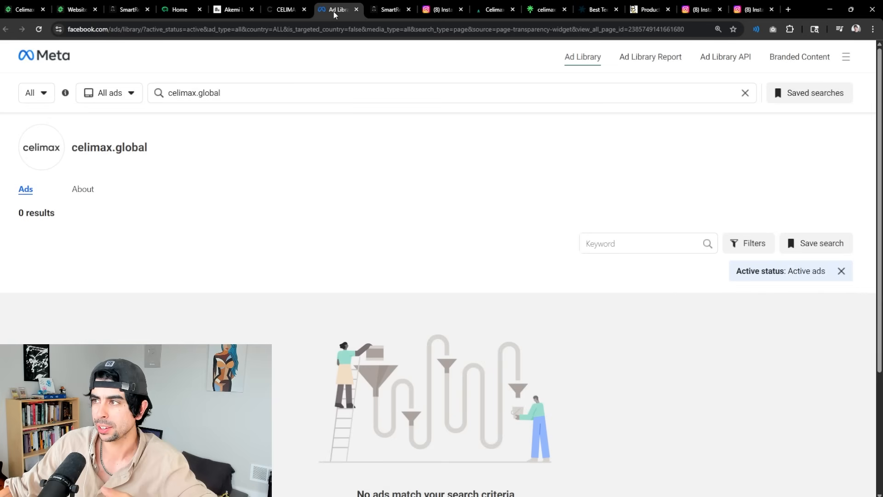
pyautogui.moveTo(403, 222)
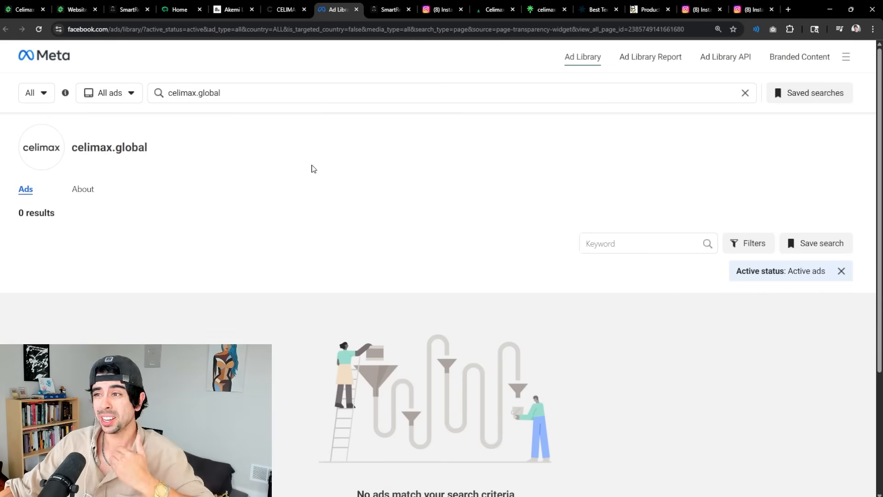
pyautogui.moveTo(245, 228)
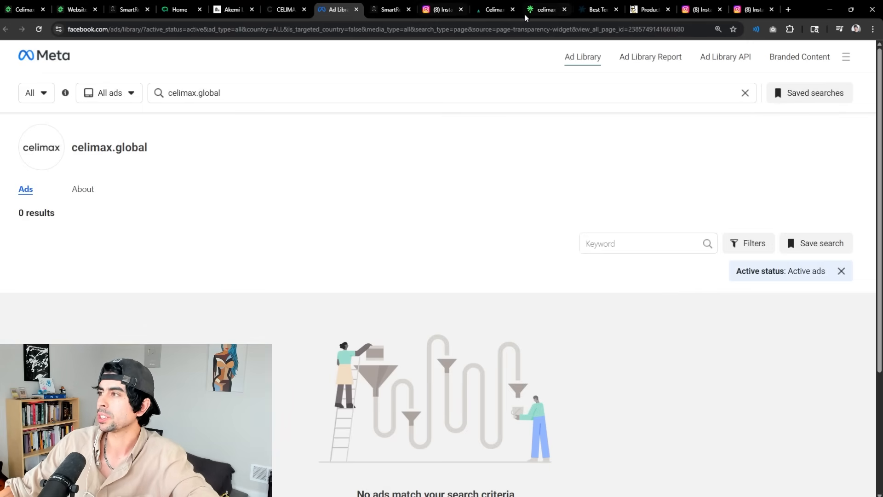
# Browse celimax's Linktree store links and view its Song of Skin listing.
pyautogui.click(444, 9)
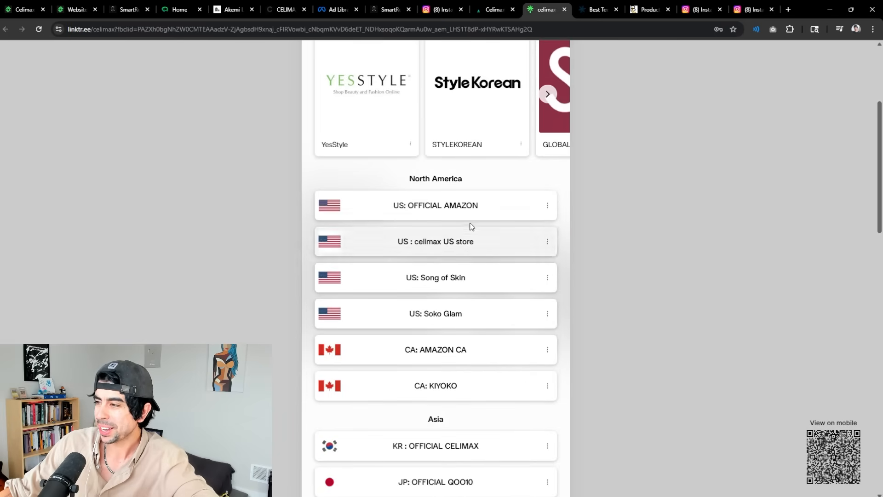
pyautogui.scroll(-3)
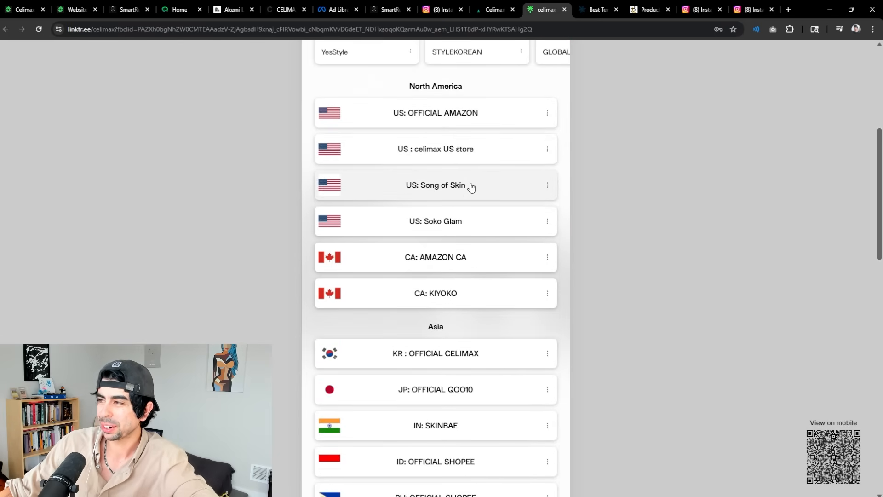
pyautogui.scroll(-3)
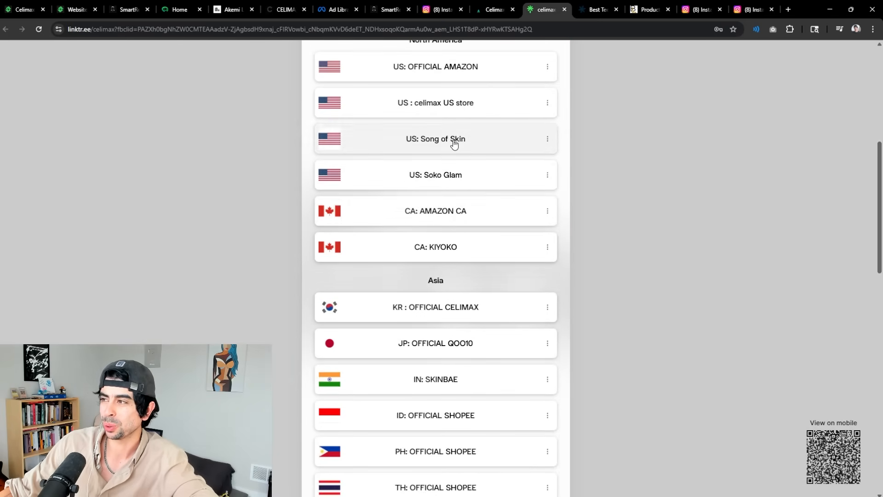
pyautogui.click(435, 139)
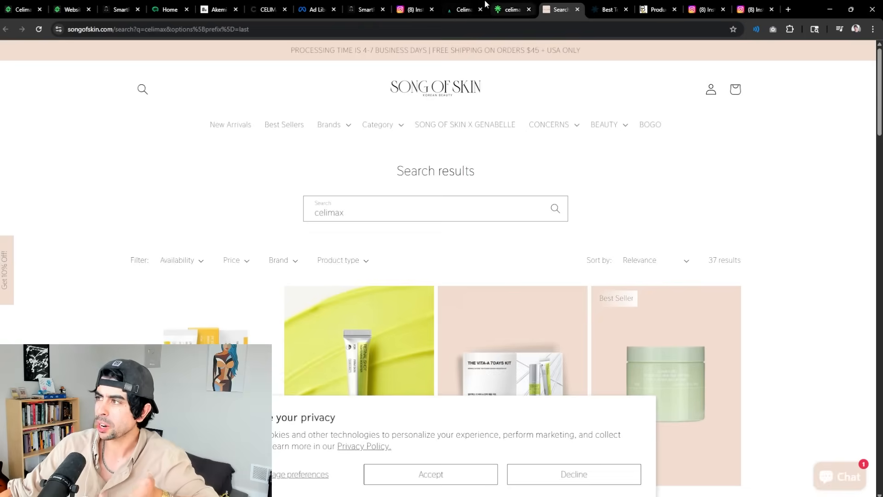
# Back on Linktree, scan the regional store sections from North America through the Middle East.
pyautogui.click(512, 10)
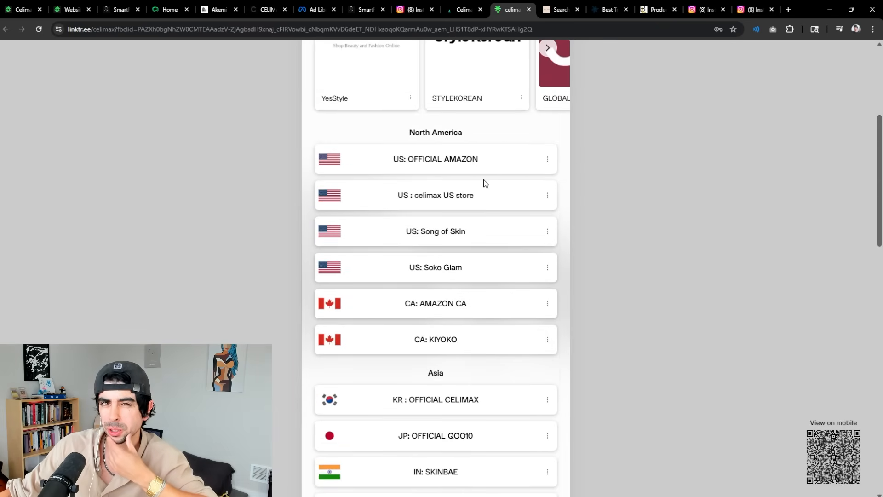
pyautogui.scroll(3)
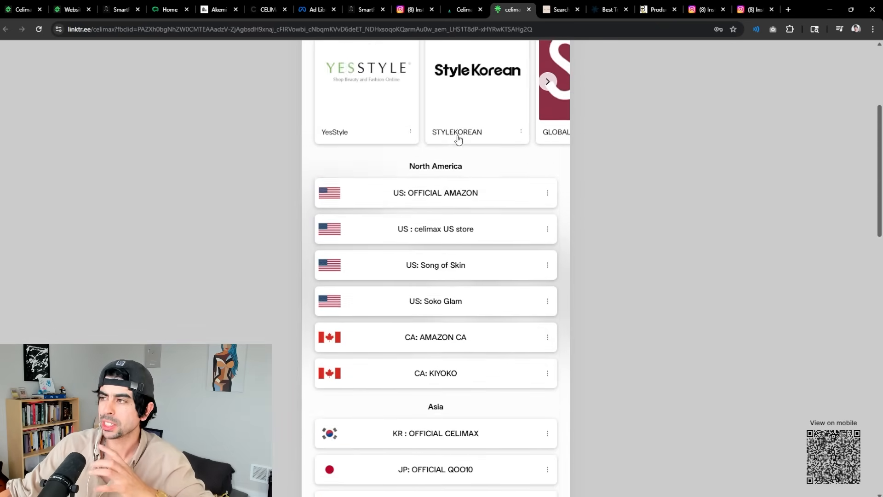
pyautogui.scroll(3)
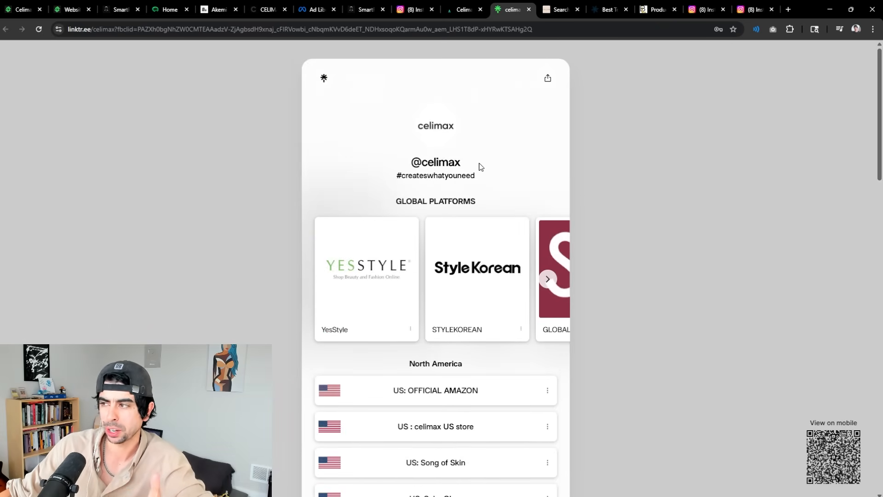
pyautogui.scroll(-3)
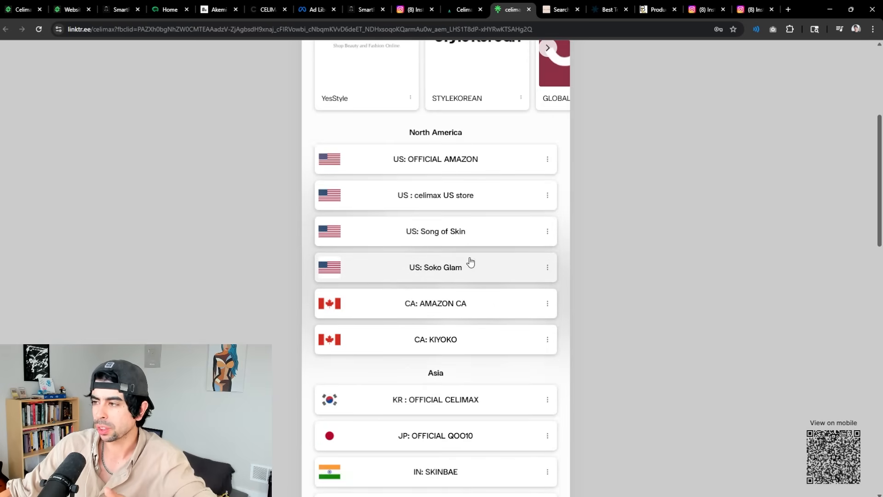
pyautogui.scroll(-3)
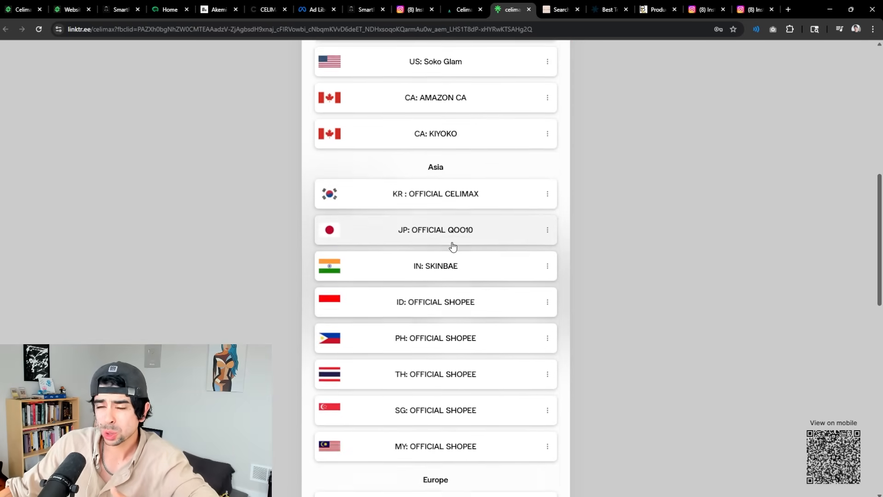
pyautogui.scroll(-3)
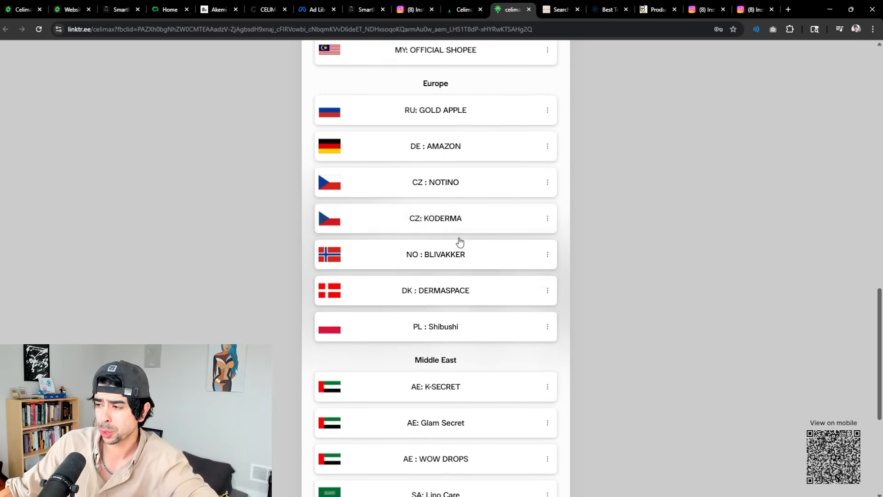
pyautogui.scroll(-3)
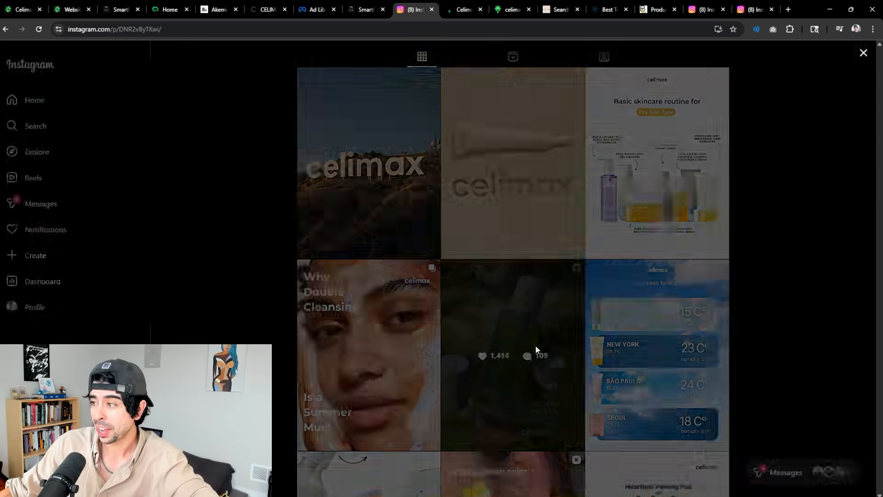
# Read comments on the best-selling ampoule reel, then view the Why Double Cleansing post.
pyautogui.click(512, 355)
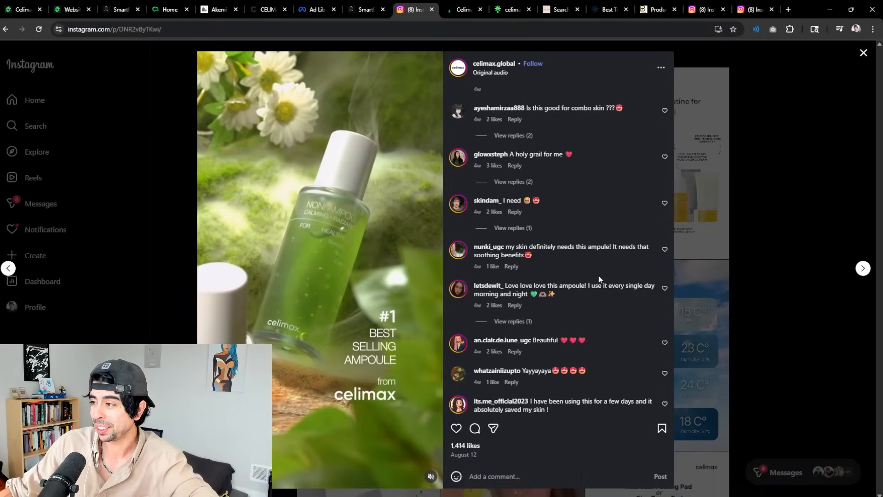
pyautogui.scroll(-3)
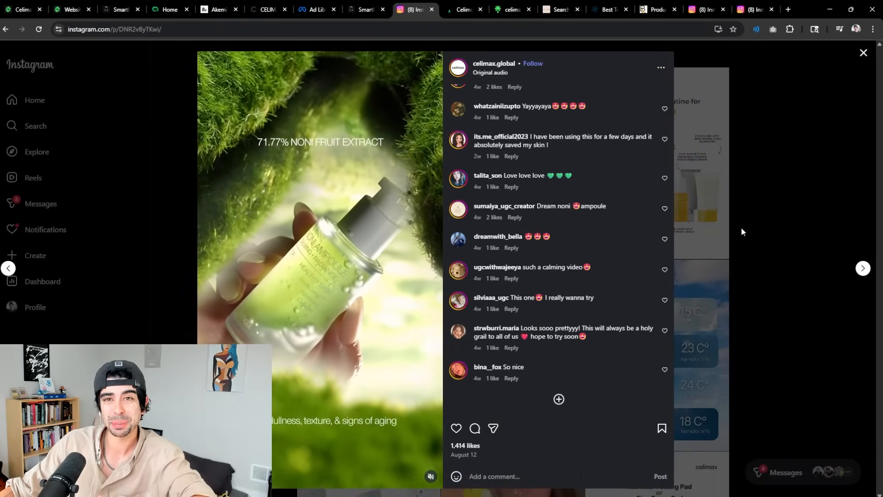
pyautogui.click(863, 267)
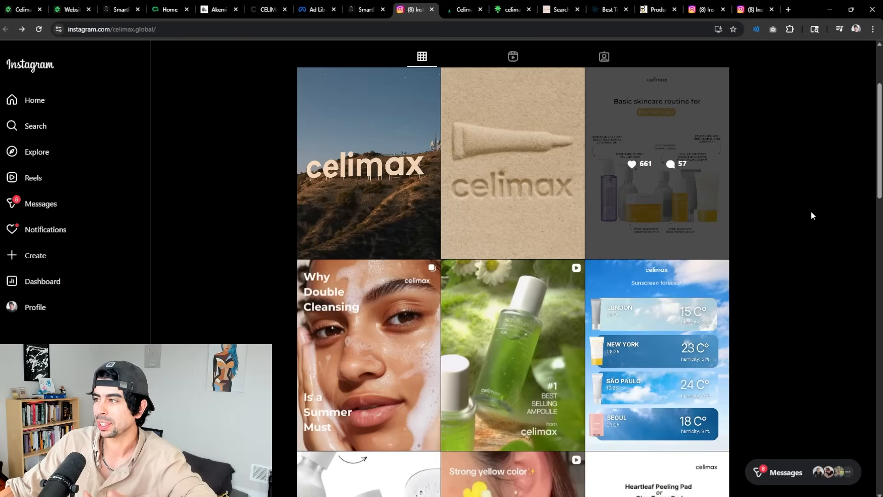
pyautogui.click(368, 355)
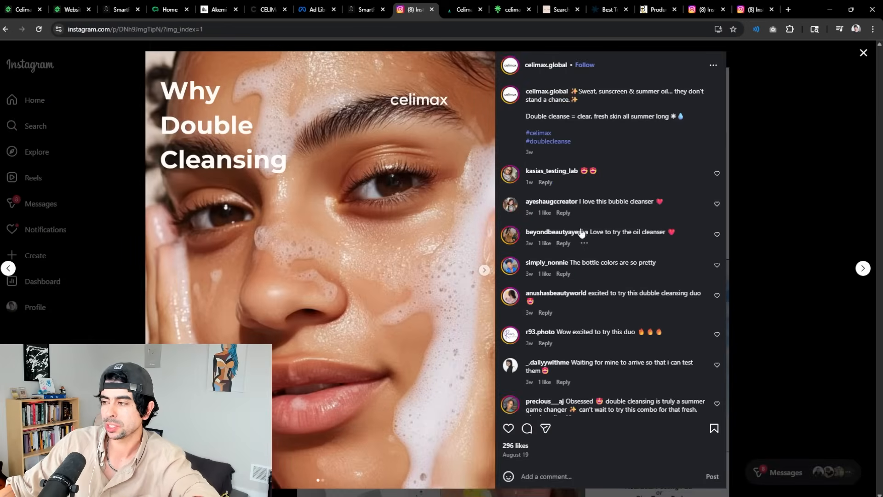
pyautogui.moveTo(619, 262)
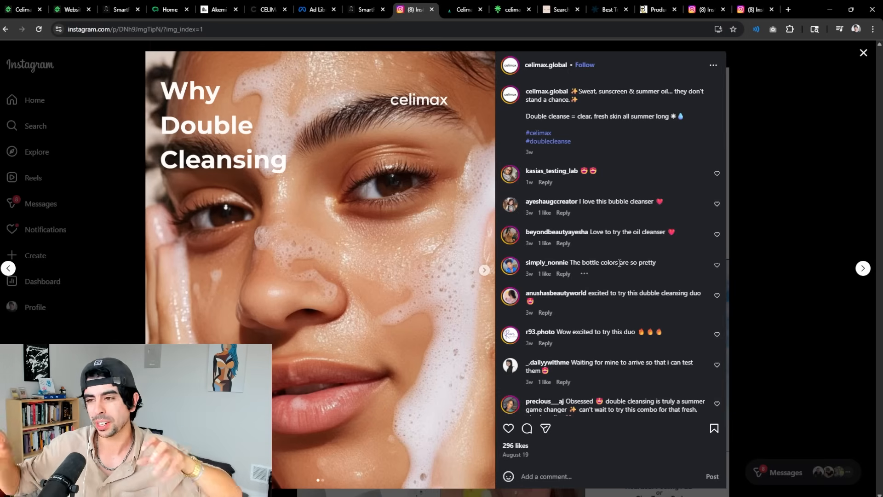
# Return to the celimax.global profile header showing 474 posts and 220K followers.
pyautogui.click(170, 9)
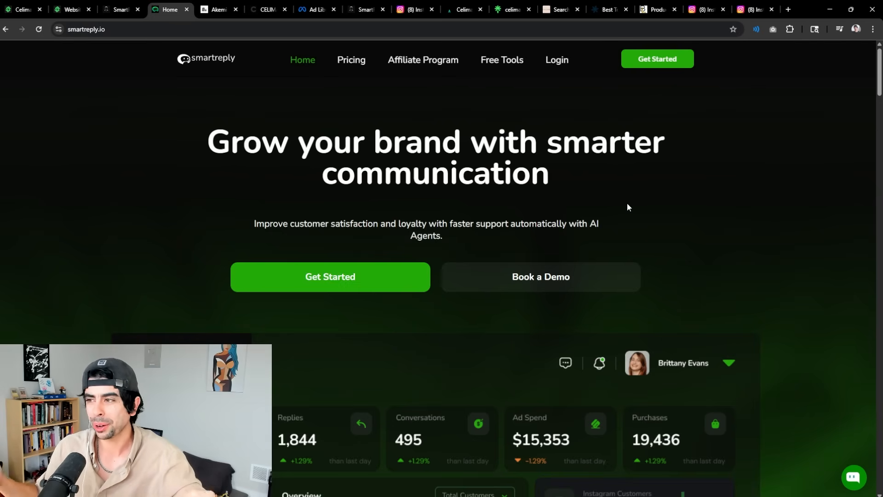
pyautogui.click(414, 9)
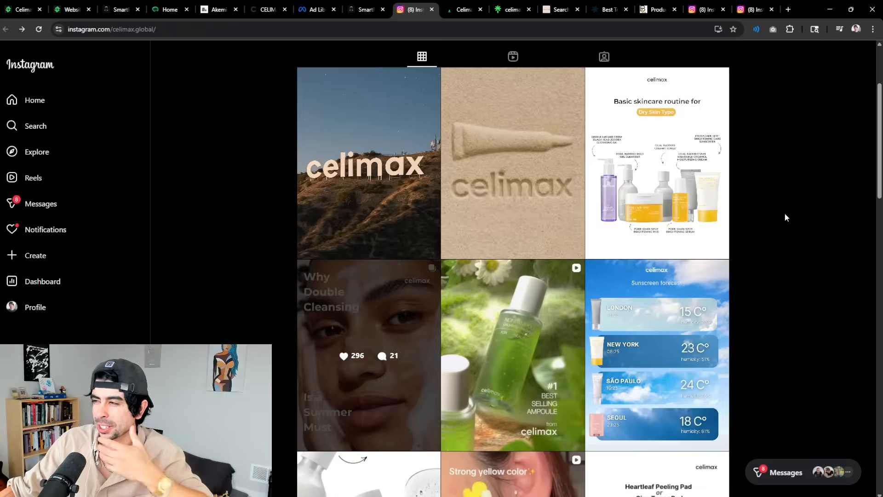
pyautogui.scroll(-3)
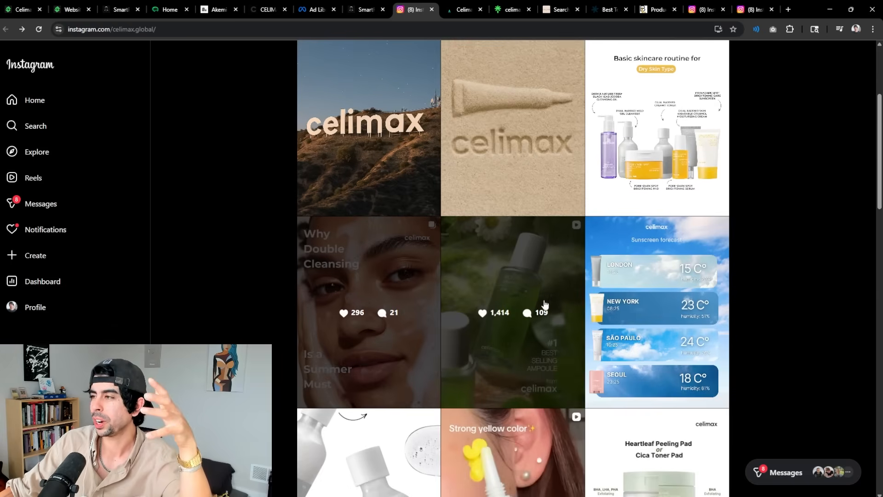
pyautogui.scroll(3)
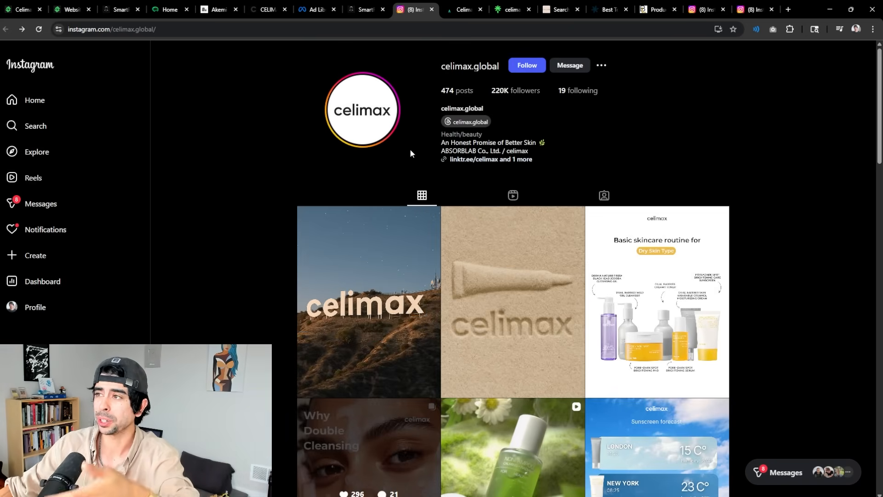
# Review celimax.us monthly visits and top countries in ShopiLab, then switch to SmartReply's homepage.
pyautogui.click(69, 9)
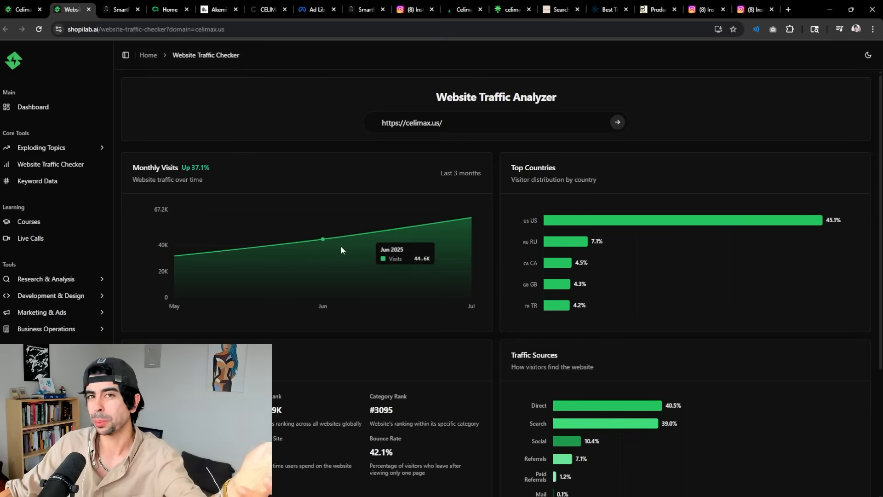
pyautogui.moveTo(695, 210)
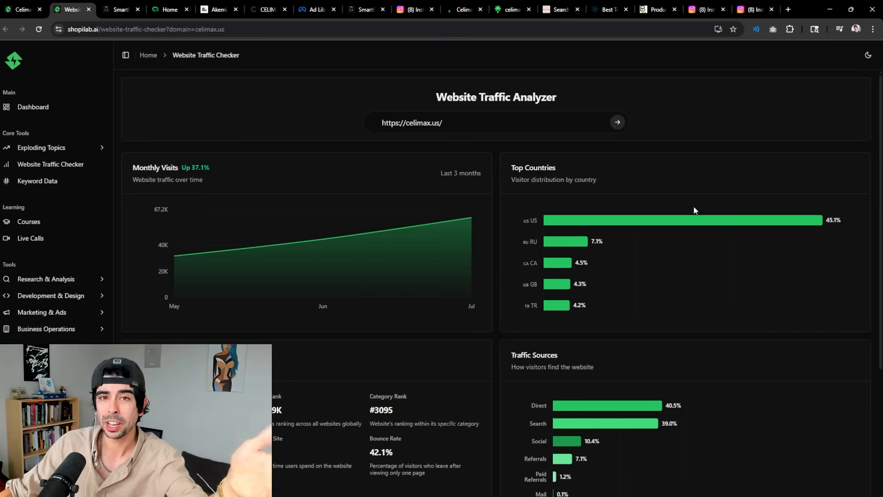
pyautogui.moveTo(696, 210)
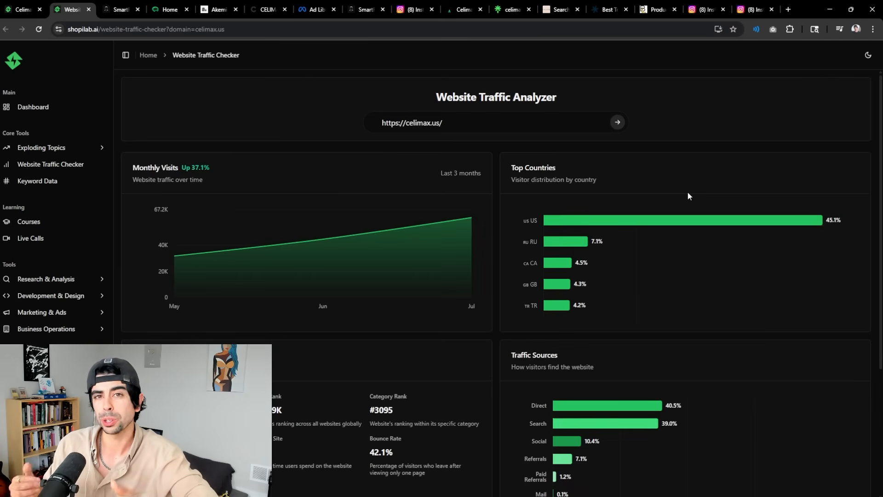
pyautogui.click(168, 9)
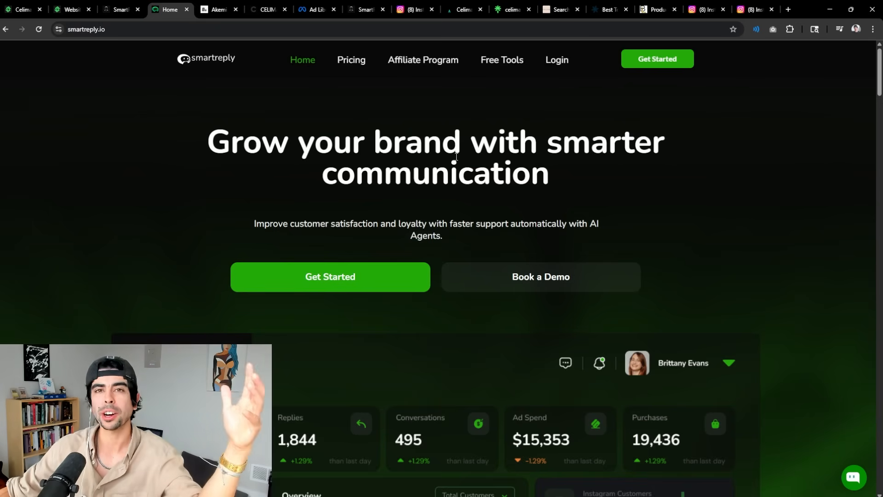
pyautogui.moveTo(511, 129)
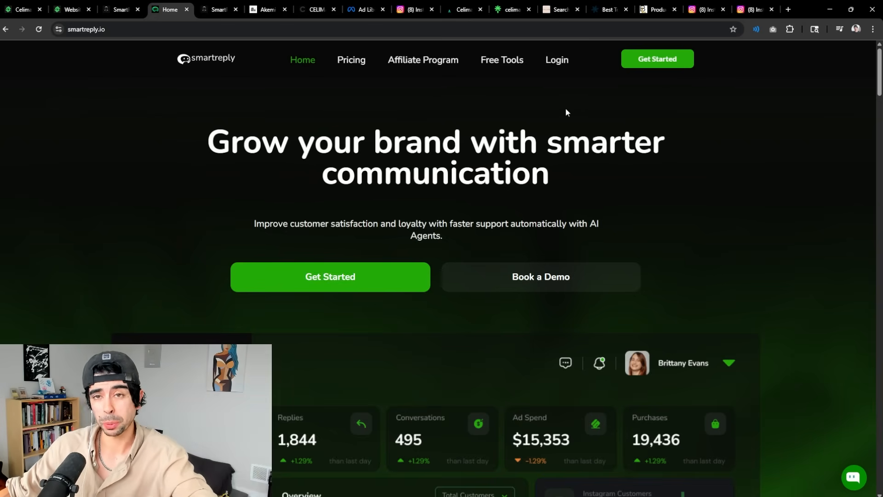
# Review SmartReply's celimax.global Facebook analysis: F score 53.57/100, sentiment grades and negative comments.
pyautogui.click(219, 9)
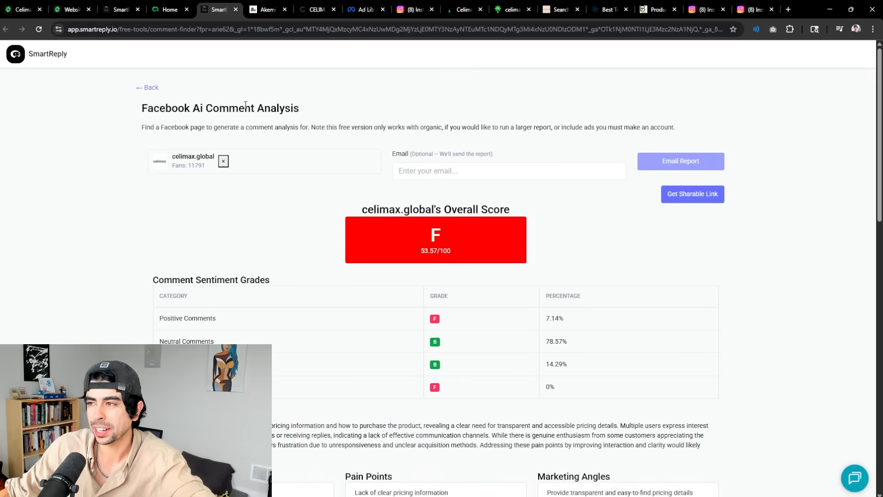
pyautogui.moveTo(297, 195)
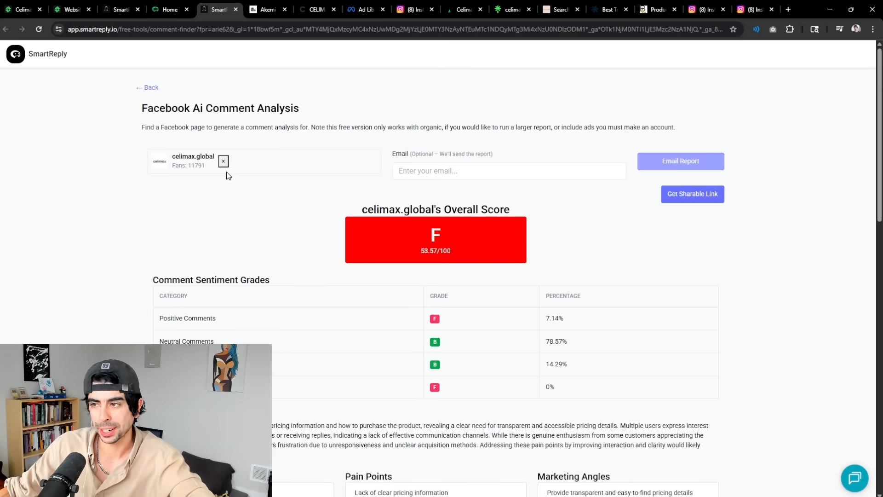
pyautogui.scroll(-3)
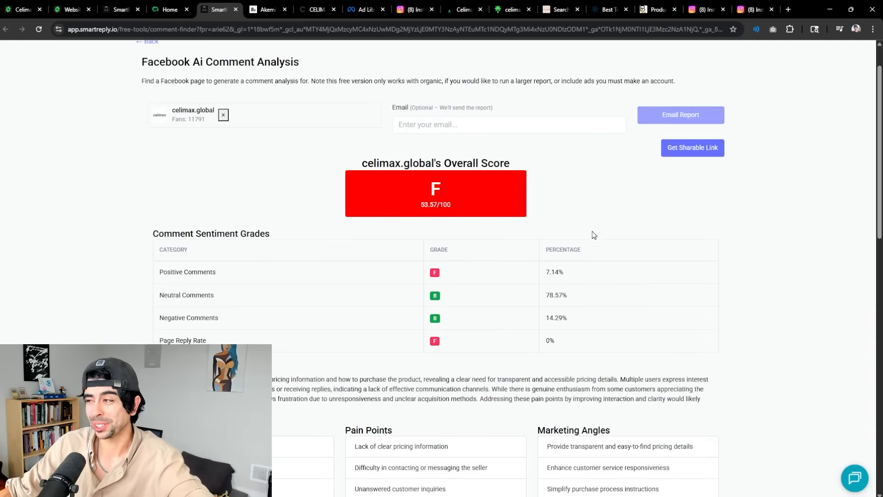
pyautogui.scroll(-3)
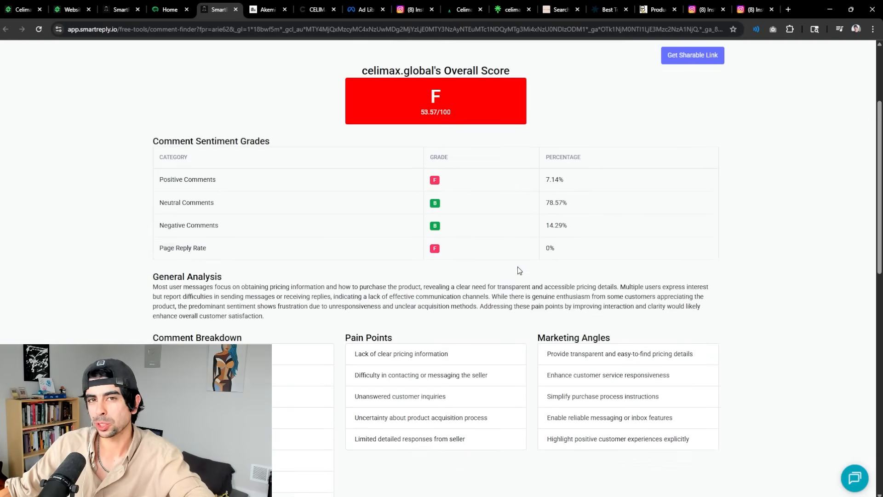
pyautogui.moveTo(601, 337)
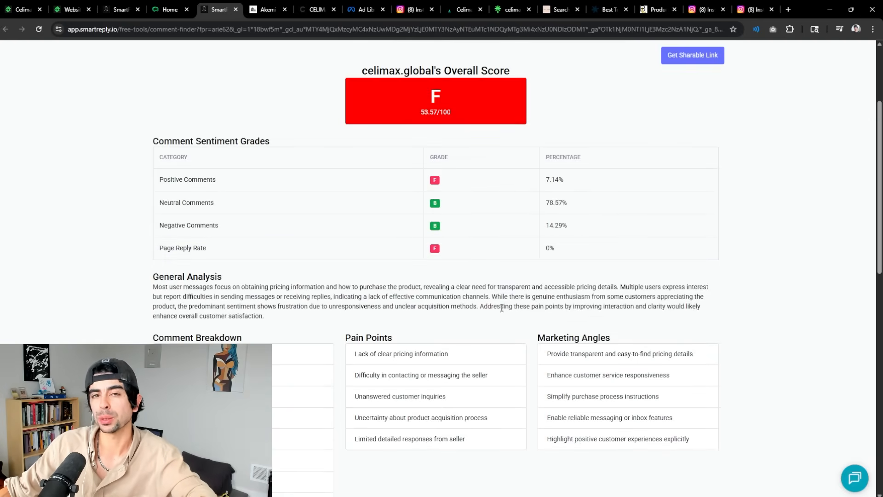
pyautogui.moveTo(385, 318)
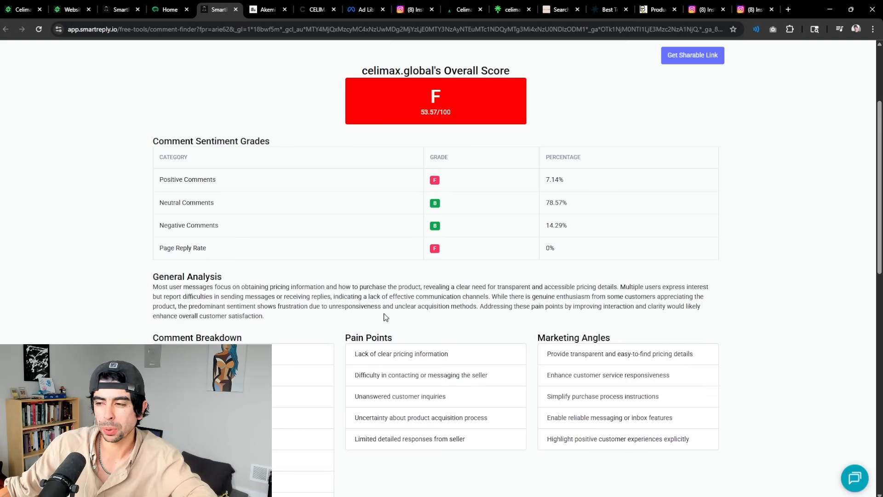
pyautogui.scroll(-3)
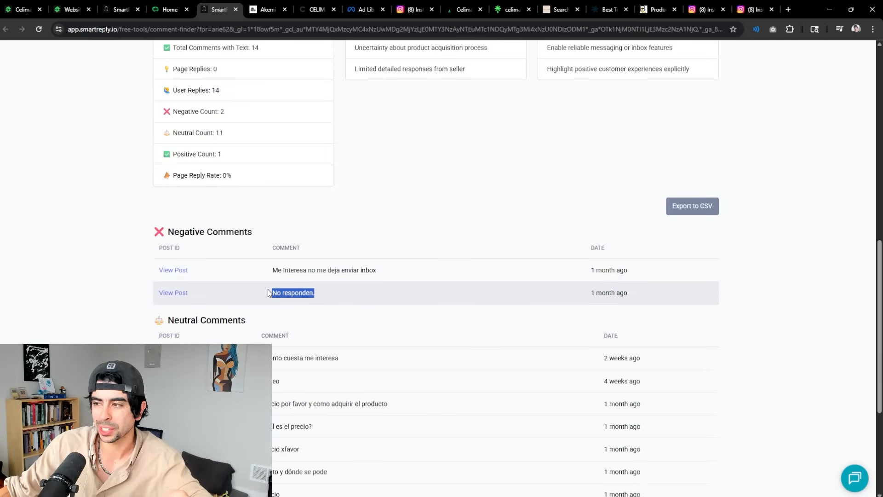
pyautogui.scroll(3)
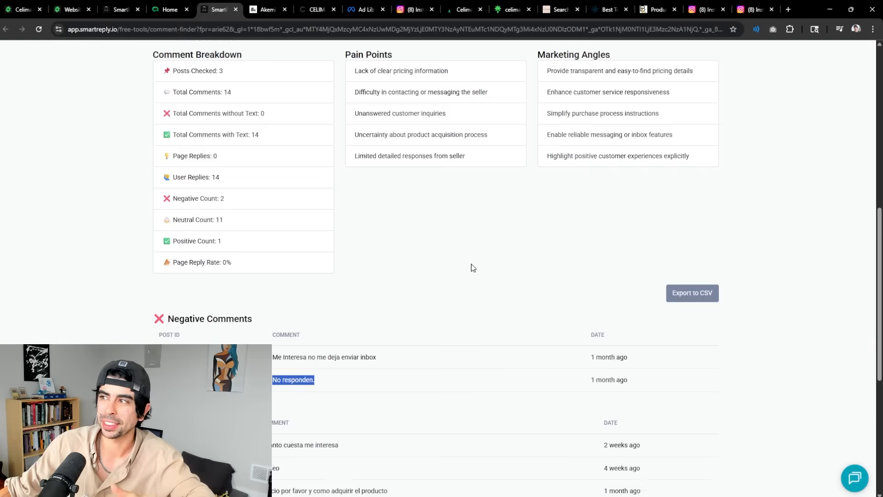
pyautogui.scroll(3)
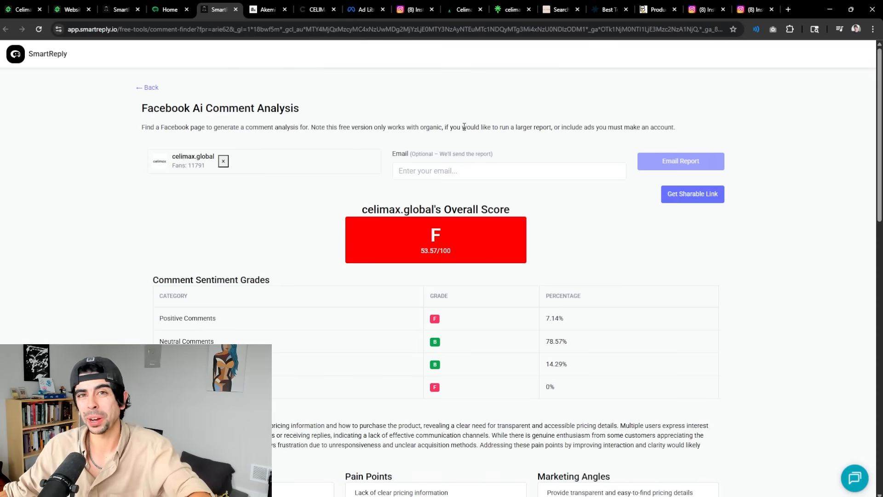
pyautogui.moveTo(445, 89)
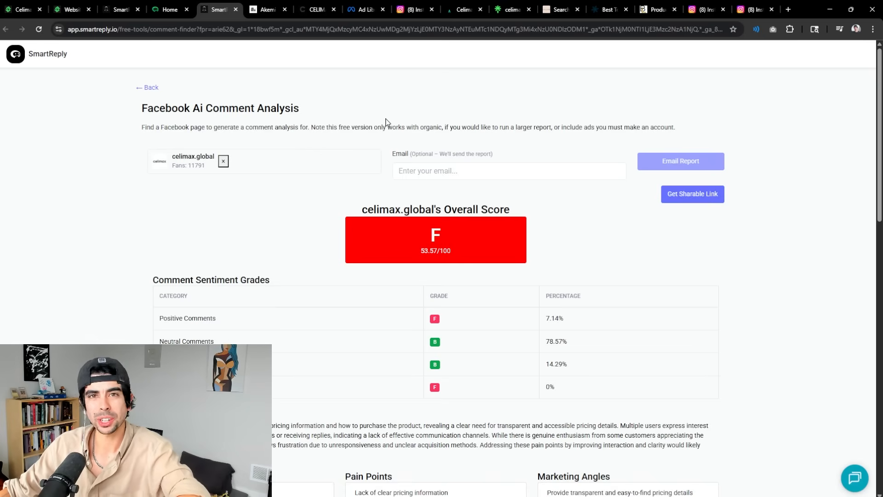
pyautogui.moveTo(292, 101)
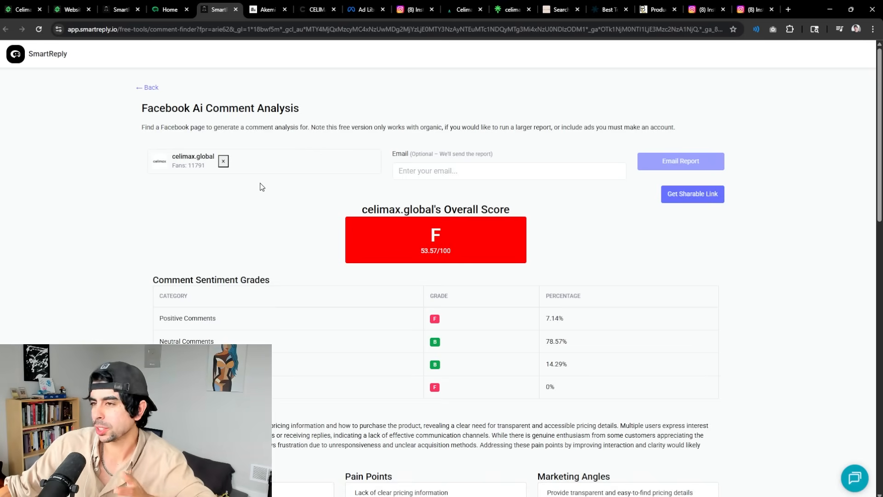
# View Akemi Lab's homepage hero with its 'Scale your business in zen-mode' pitch.
pyautogui.click(267, 9)
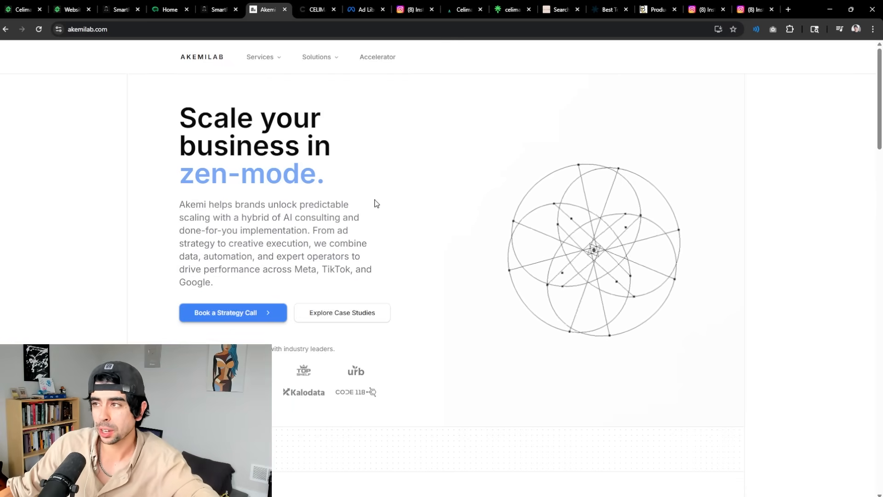
pyautogui.moveTo(367, 143)
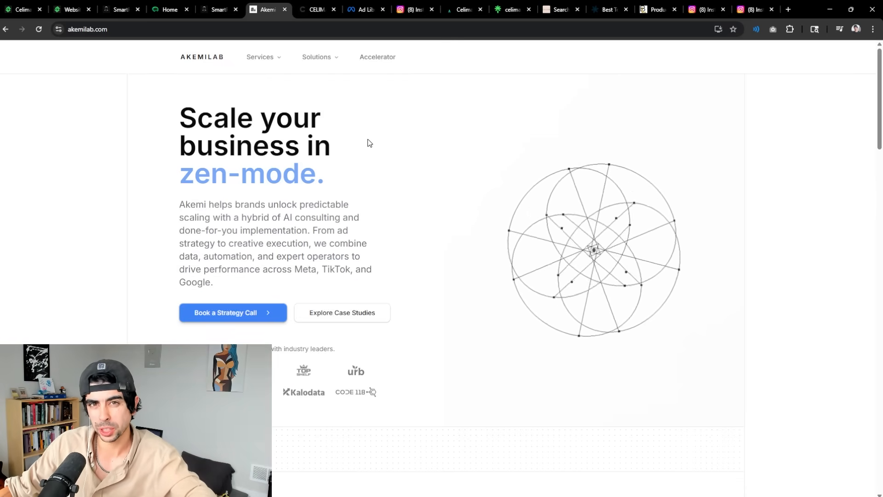
pyautogui.moveTo(361, 146)
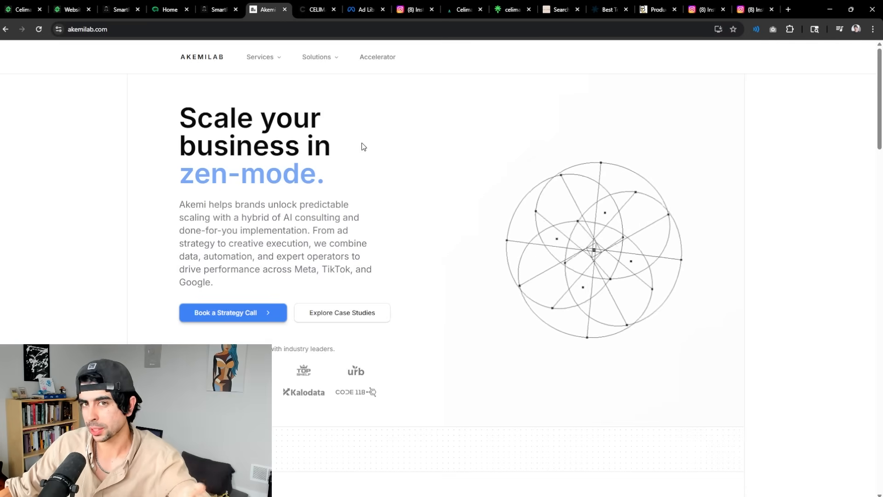
pyautogui.doubleClick(195, 282)
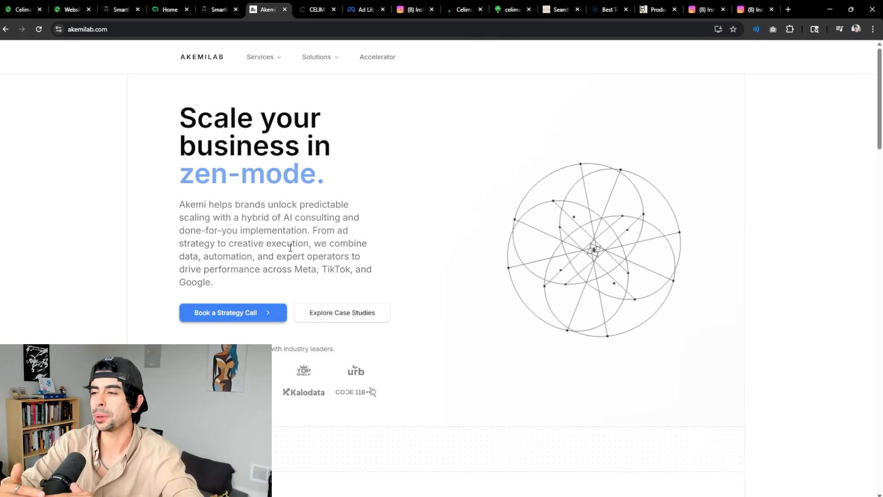
pyautogui.moveTo(178, 82)
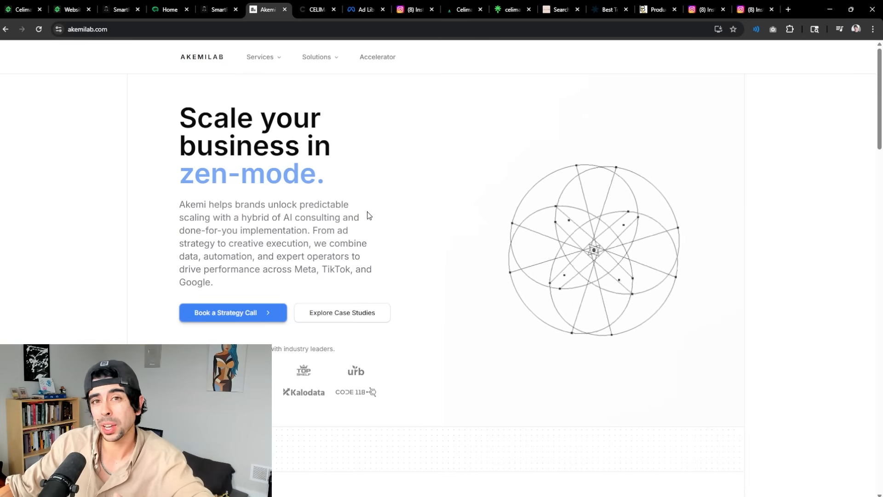
pyautogui.moveTo(342, 123)
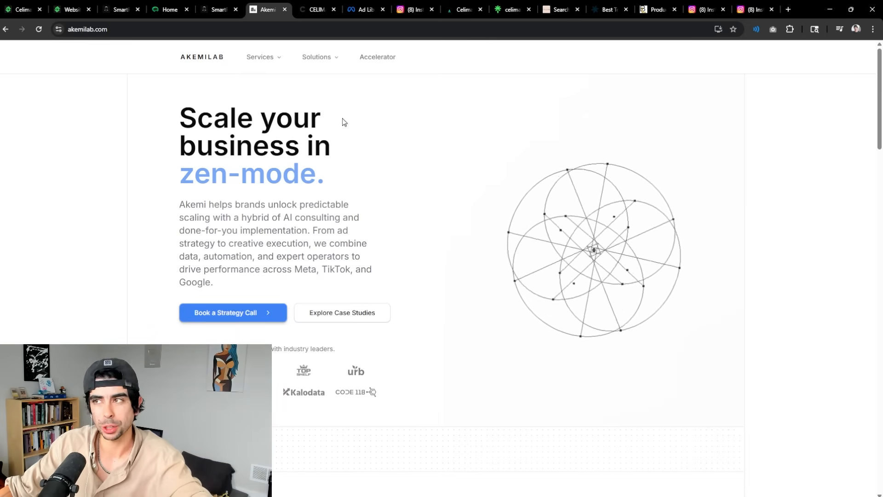
# Revisit Instagram and celimax.us traffic, then view the Celimax trend page with 40.5K monthly volume.
pyautogui.click(415, 9)
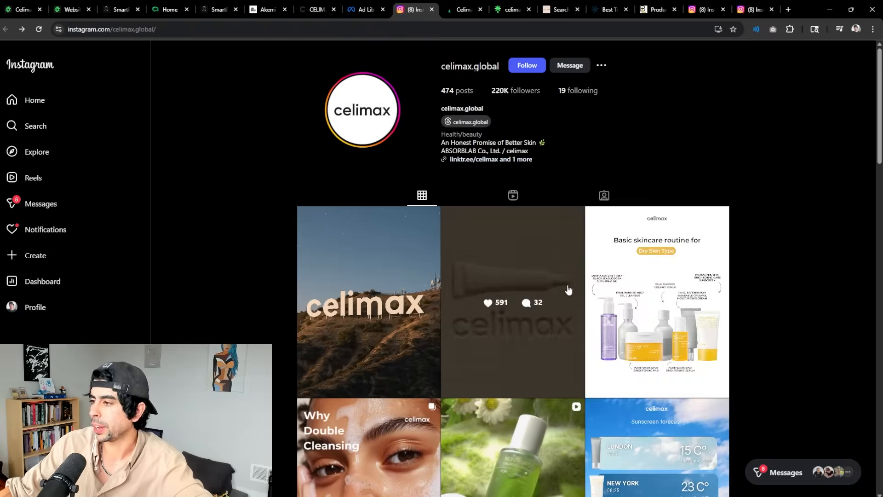
pyautogui.moveTo(377, 163)
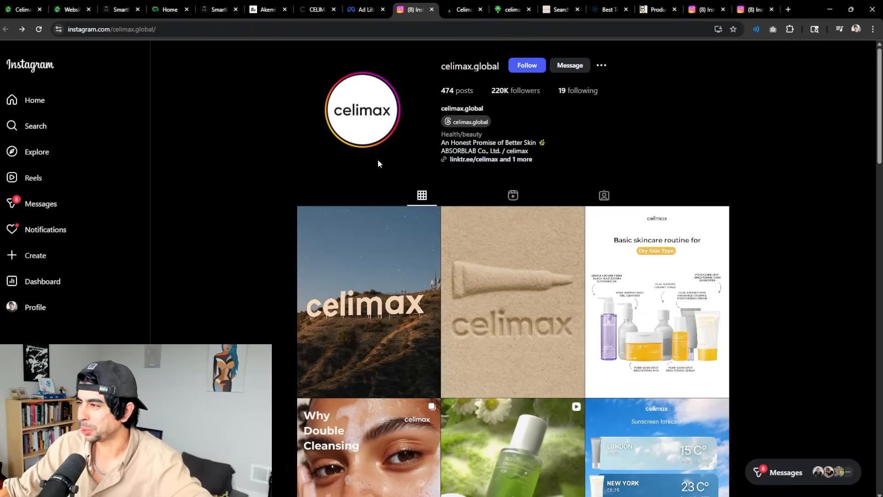
pyautogui.click(69, 9)
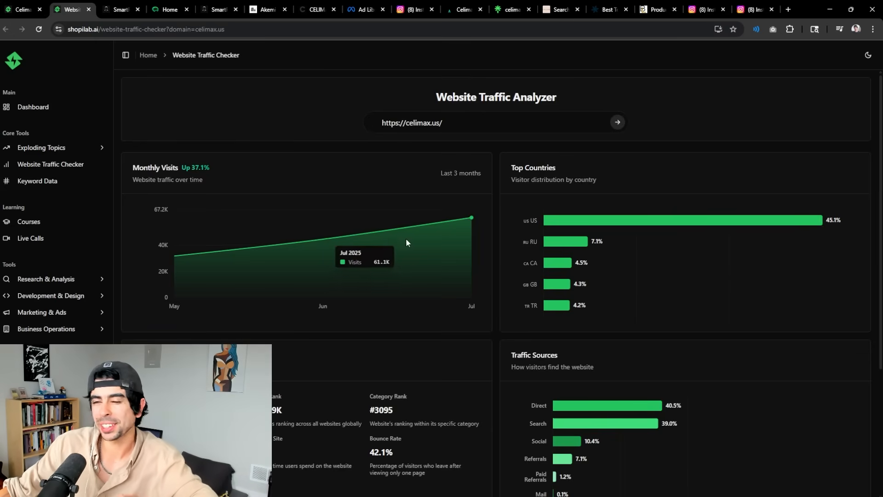
pyautogui.moveTo(174, 257)
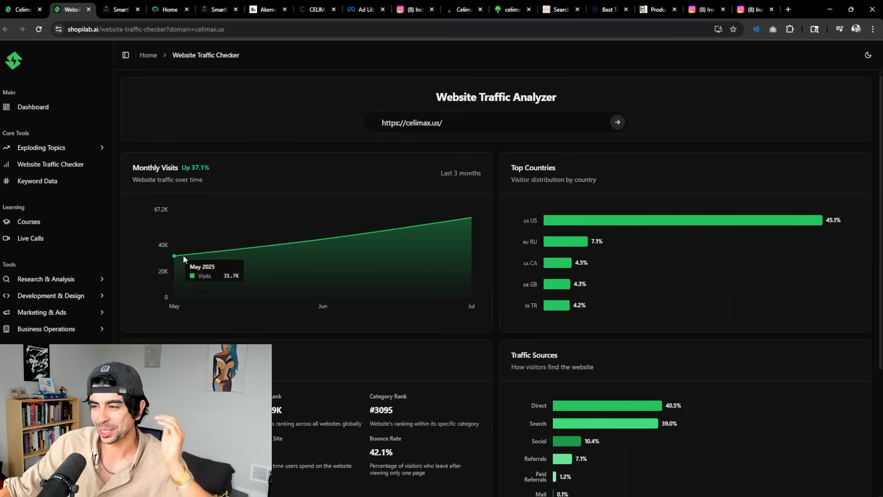
pyautogui.moveTo(453, 232)
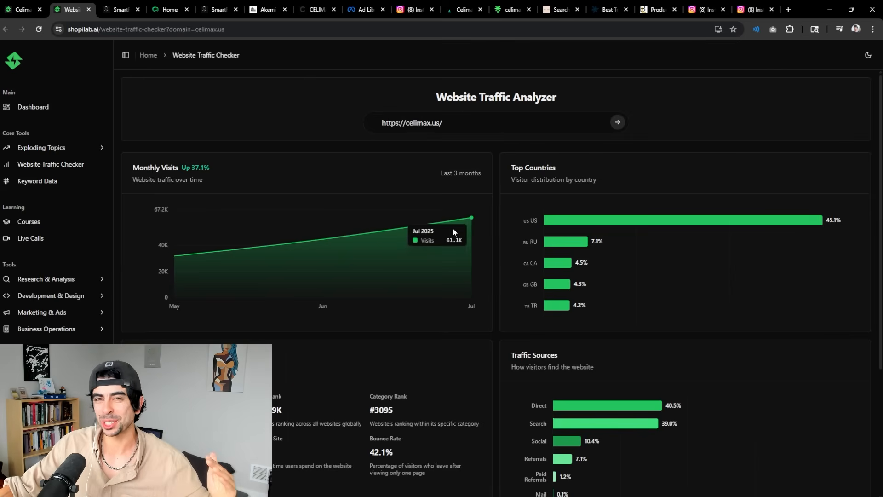
pyautogui.click(22, 9)
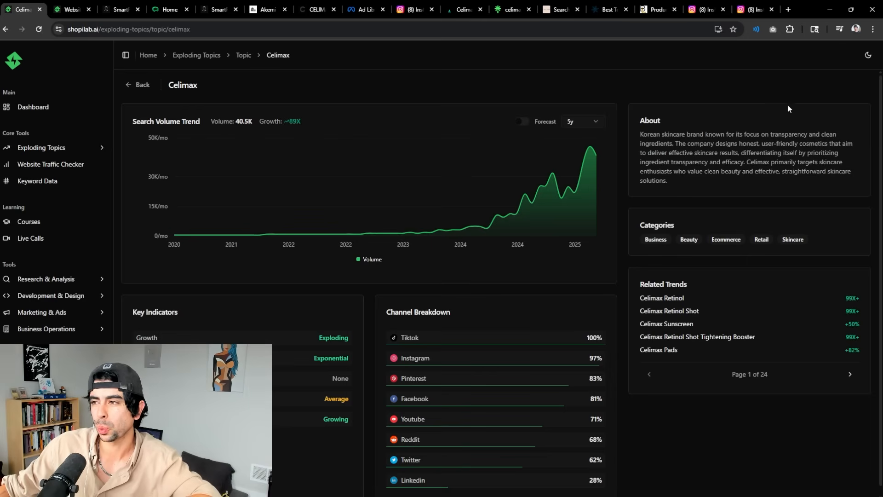
pyautogui.moveTo(633, 194)
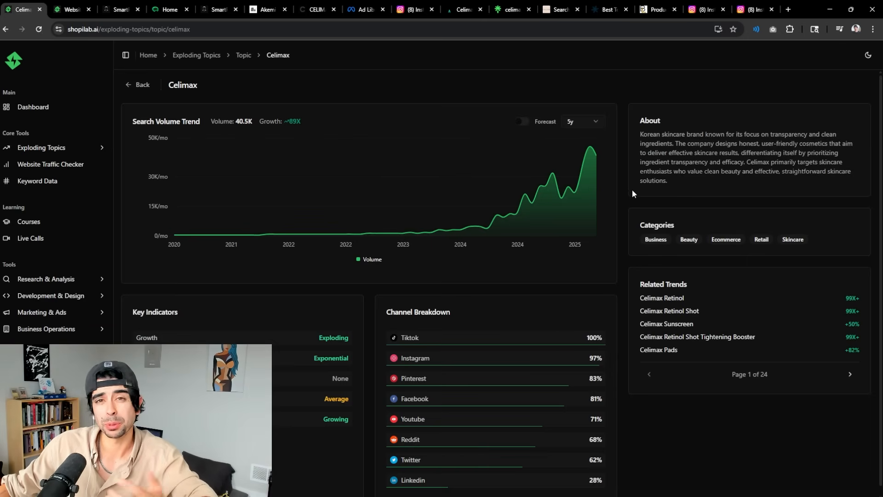
pyautogui.moveTo(683, 66)
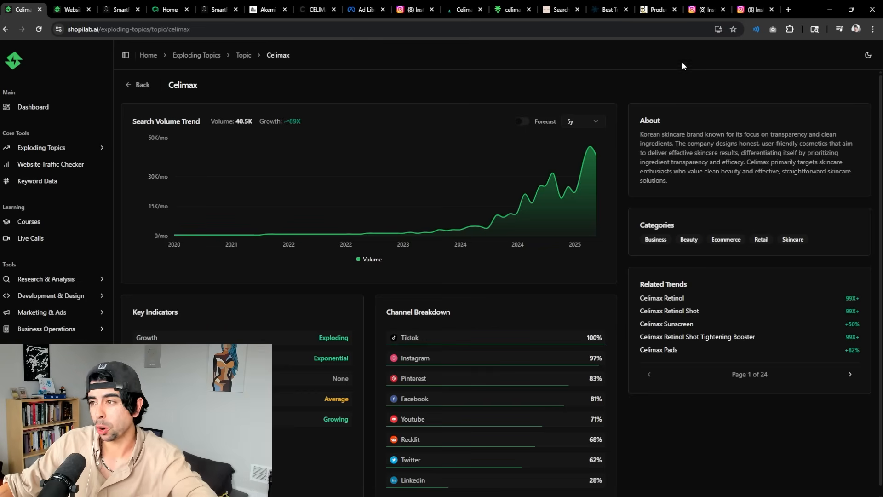
pyautogui.moveTo(612, 120)
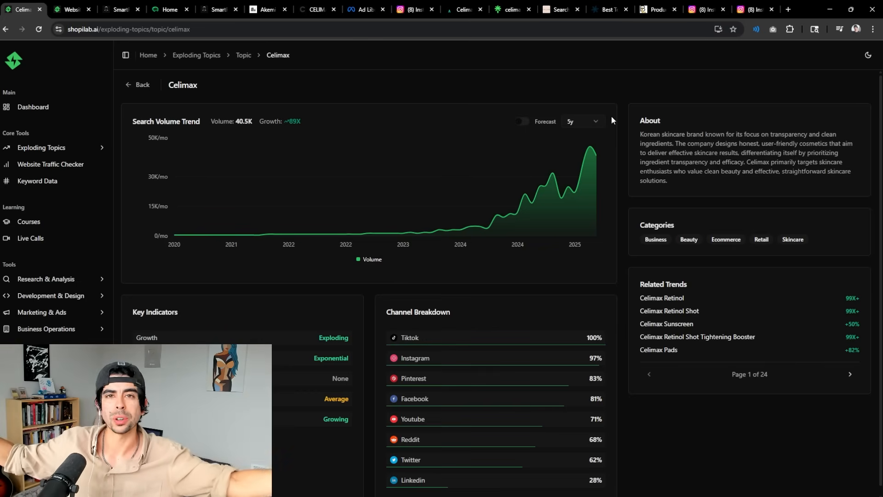
pyautogui.moveTo(383, 107)
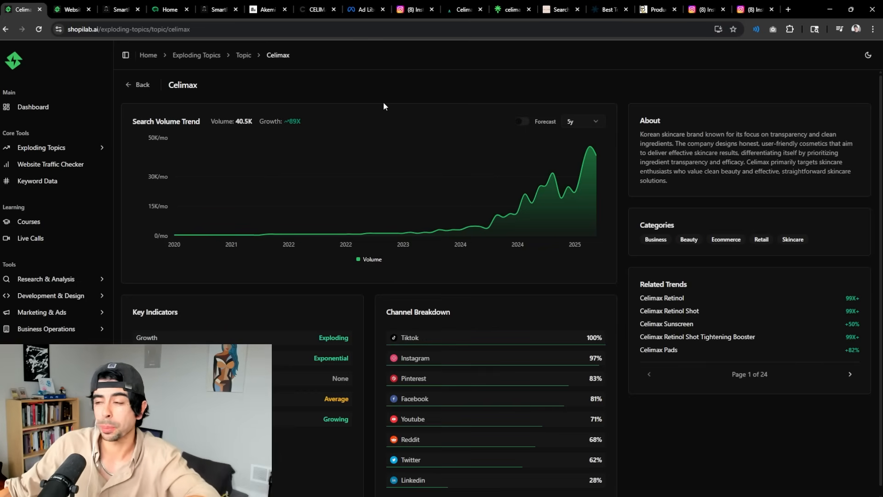
pyautogui.moveTo(357, 135)
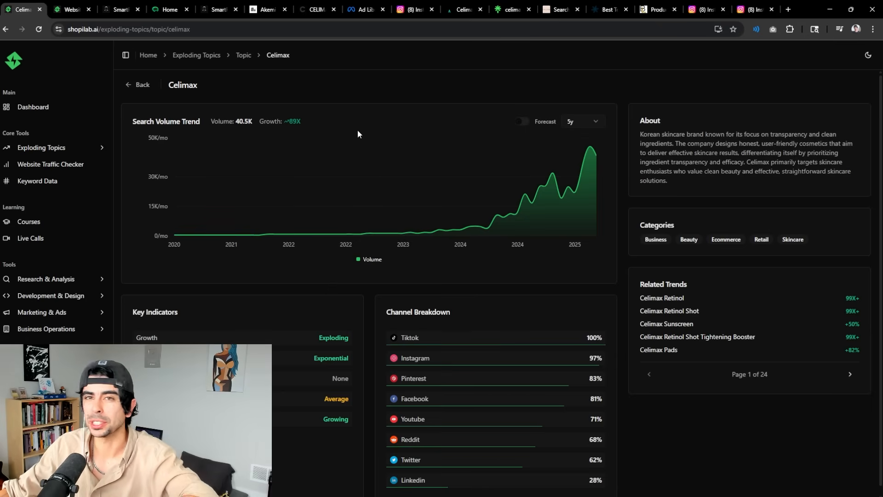
pyautogui.moveTo(156, 117)
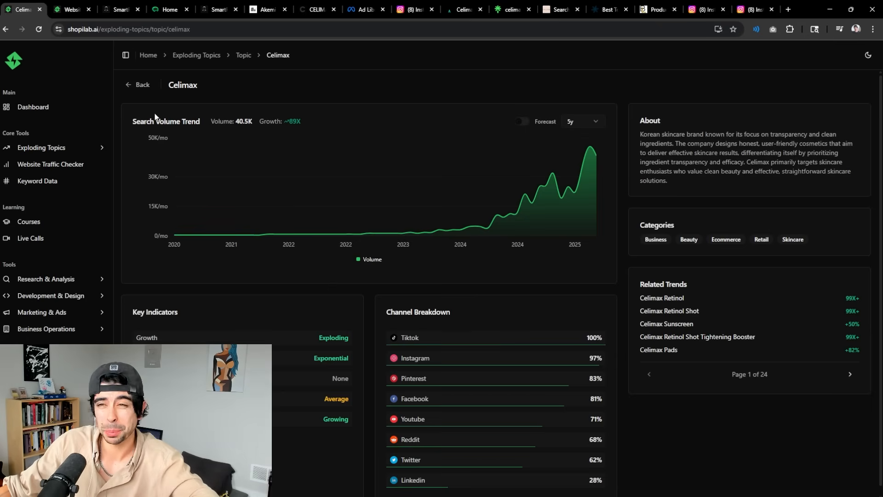
# Glance at SmartReply's homepage and the Celimax trend page, ending on the celimax.us traffic report.
pyautogui.click(167, 10)
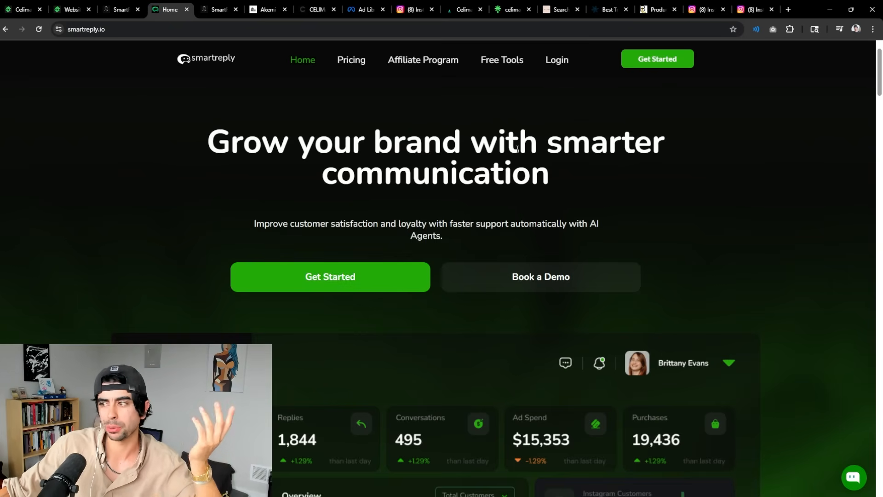
pyautogui.moveTo(102, 116)
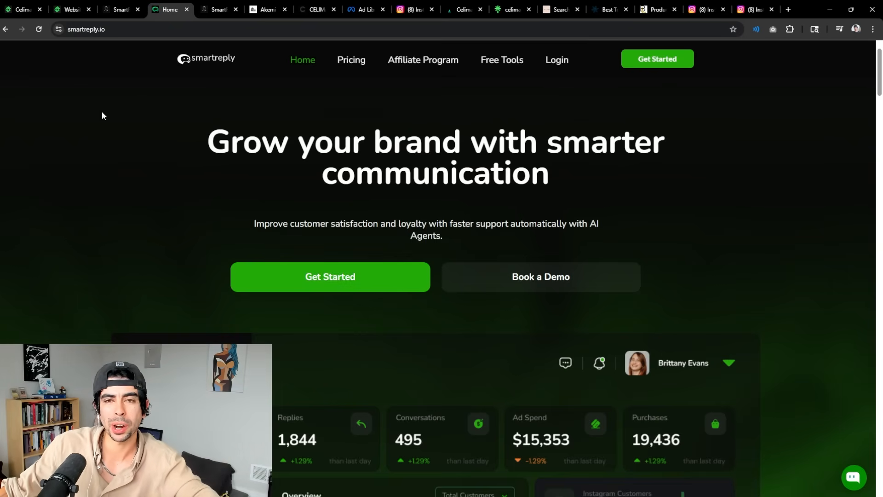
pyautogui.moveTo(139, 117)
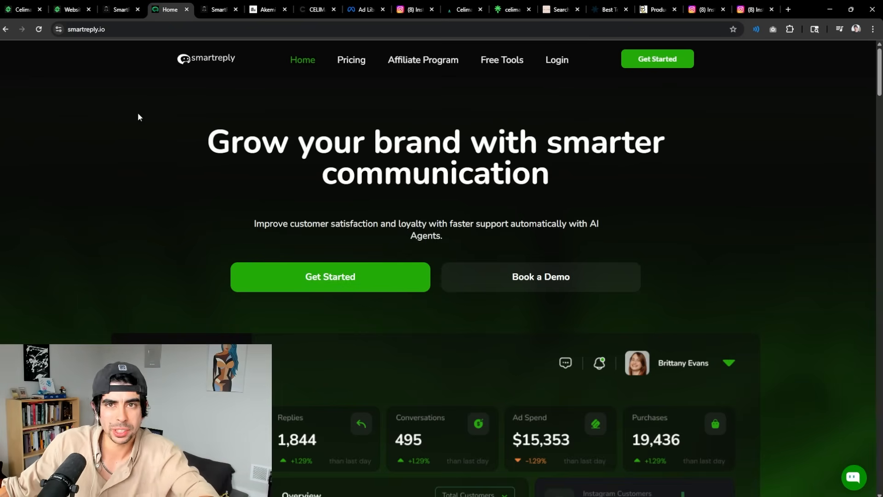
pyautogui.moveTo(172, 100)
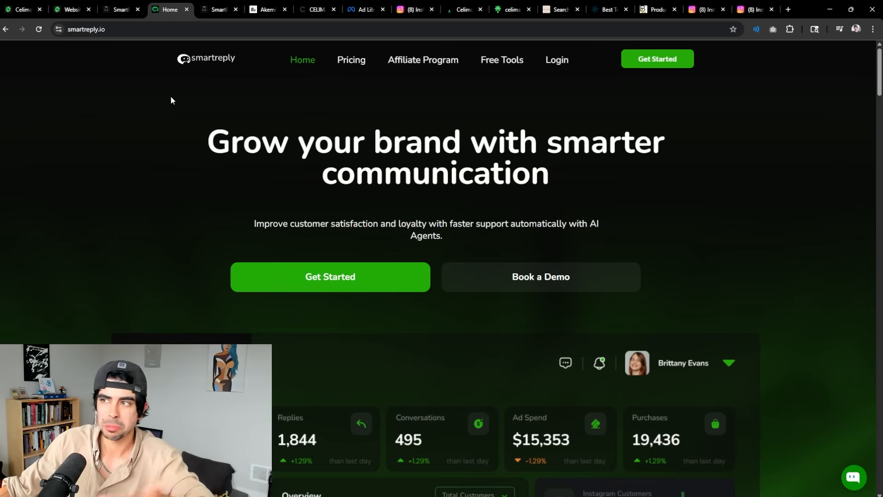
pyautogui.click(22, 9)
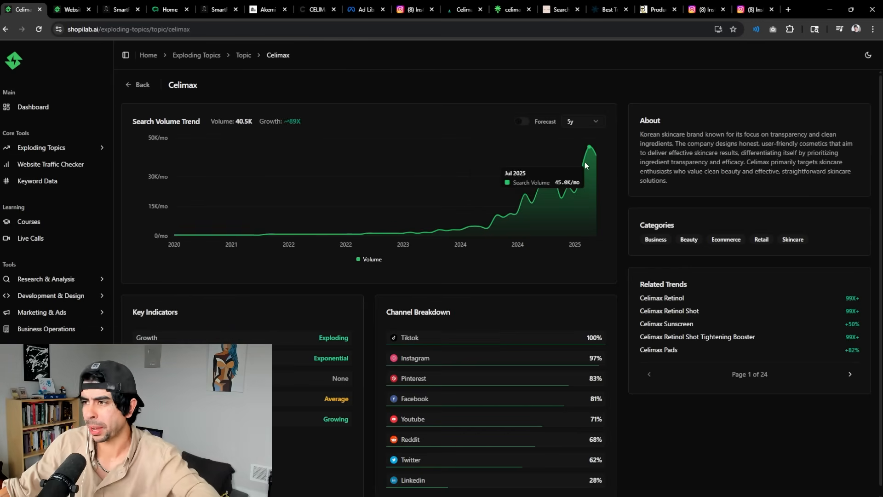
pyautogui.click(67, 10)
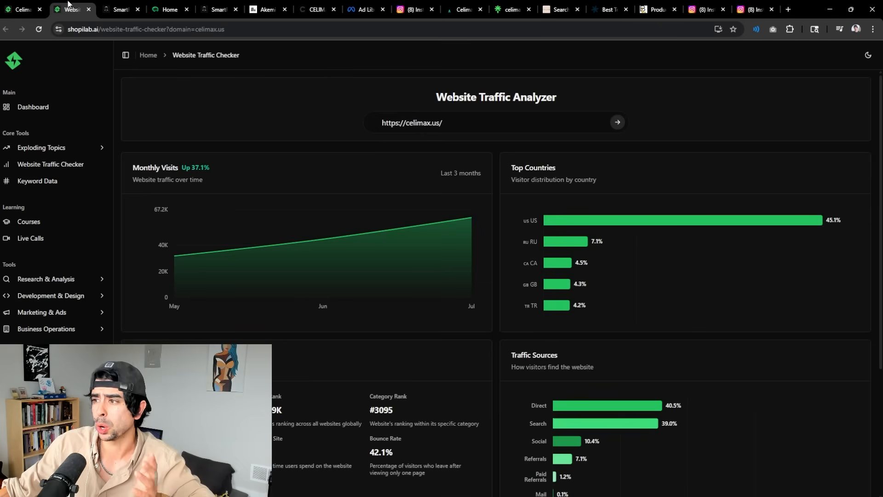
pyautogui.moveTo(84, 18)
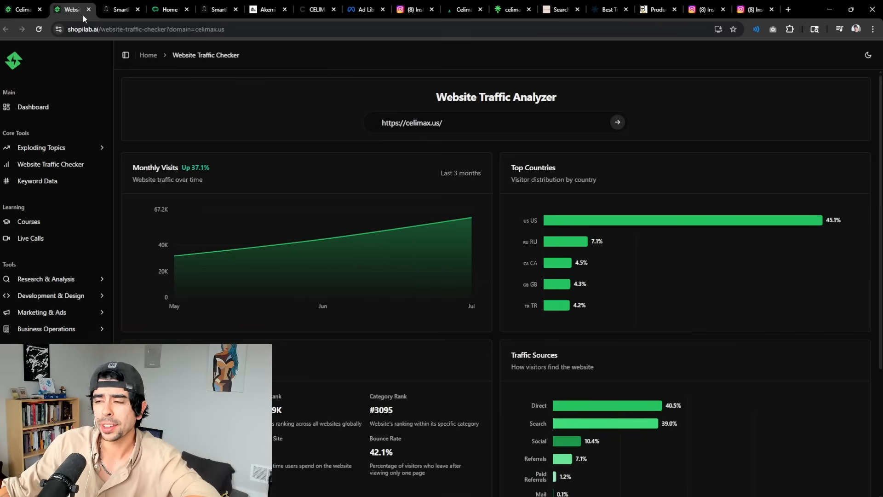
# Look through the Vita A Retinal Shot Tightening Booster page, priced $19.20 with pairing suggestions.
pyautogui.click(317, 9)
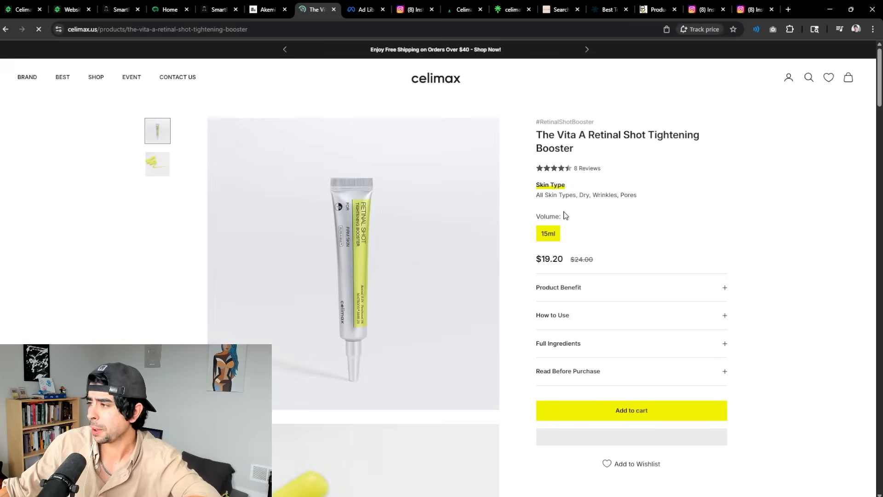
pyautogui.scroll(-3)
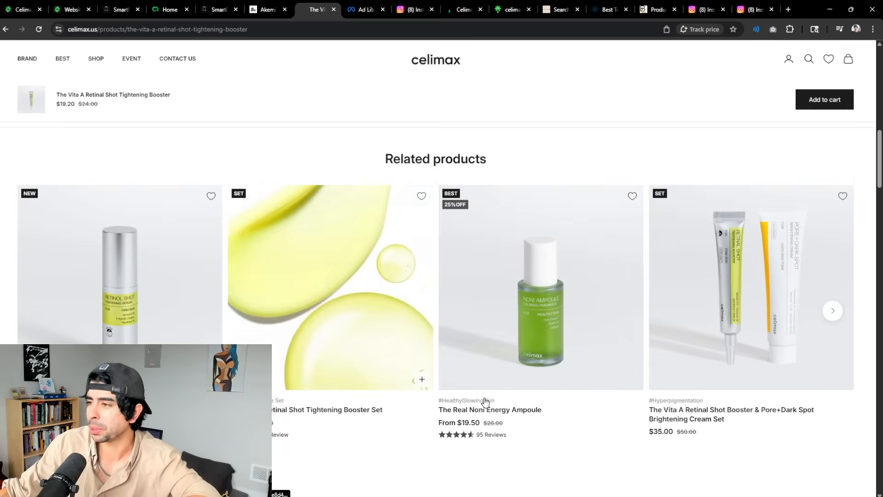
pyautogui.scroll(3)
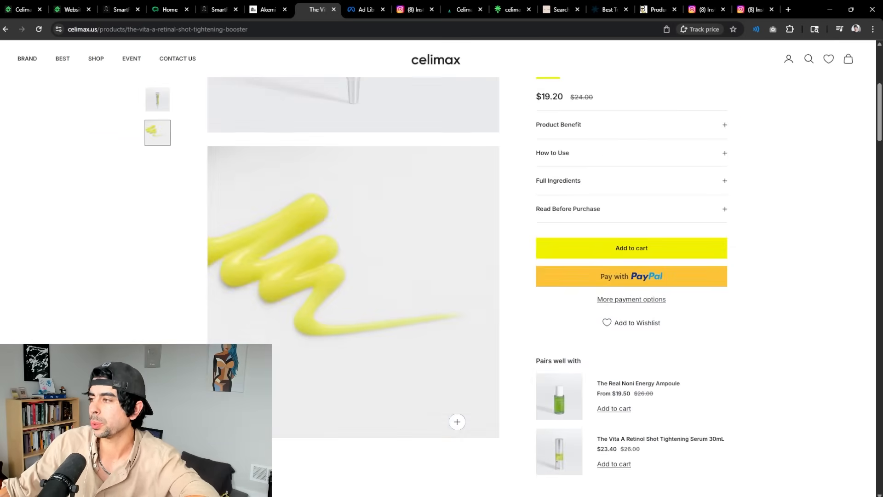
# Scroll celimax's Linktree retailer links from North America and Asia through Europe and the Middle East.
pyautogui.click(510, 10)
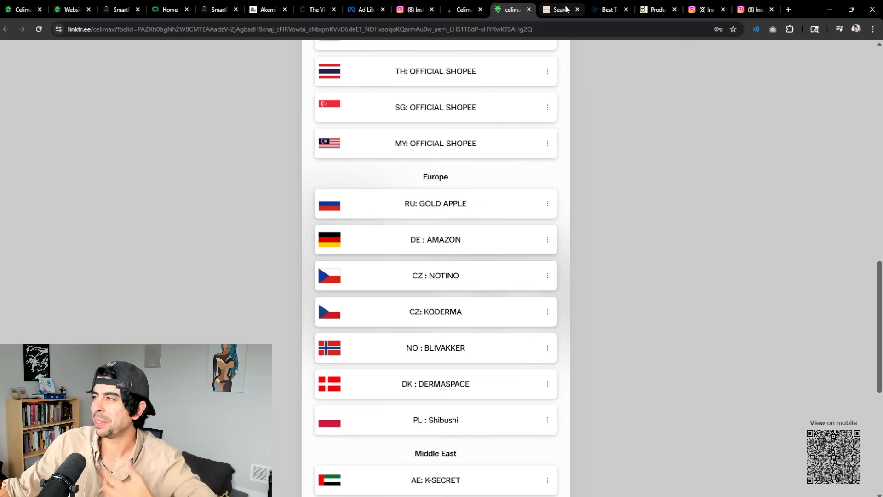
pyautogui.scroll(3)
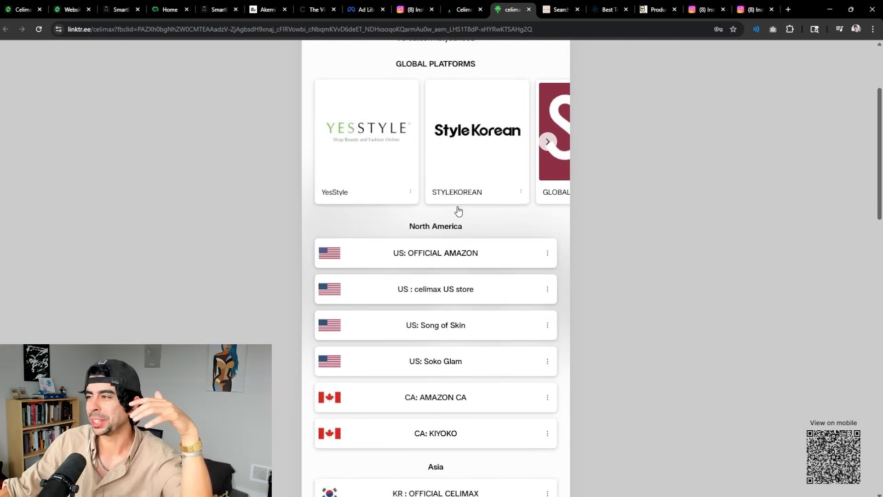
pyautogui.scroll(-3)
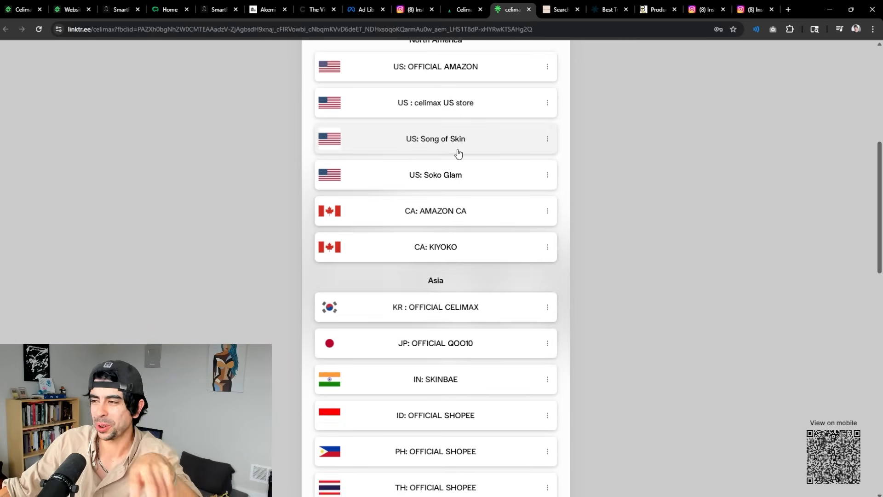
pyautogui.scroll(3)
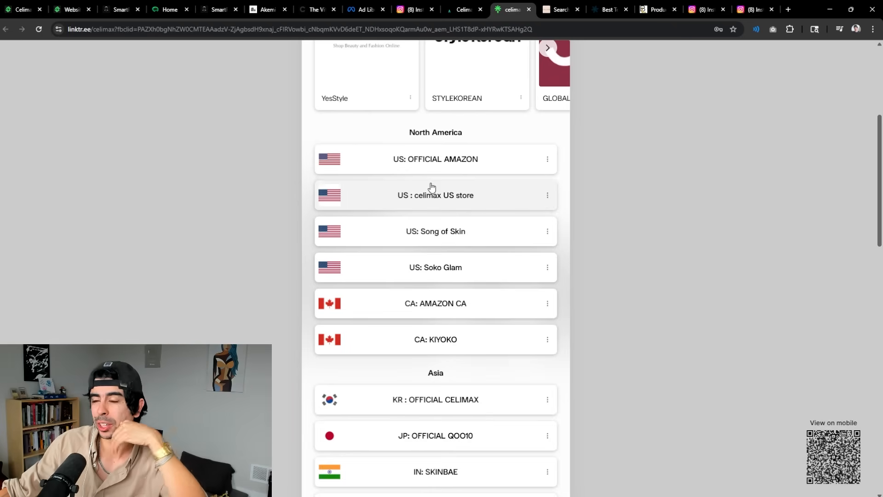
pyautogui.scroll(-3)
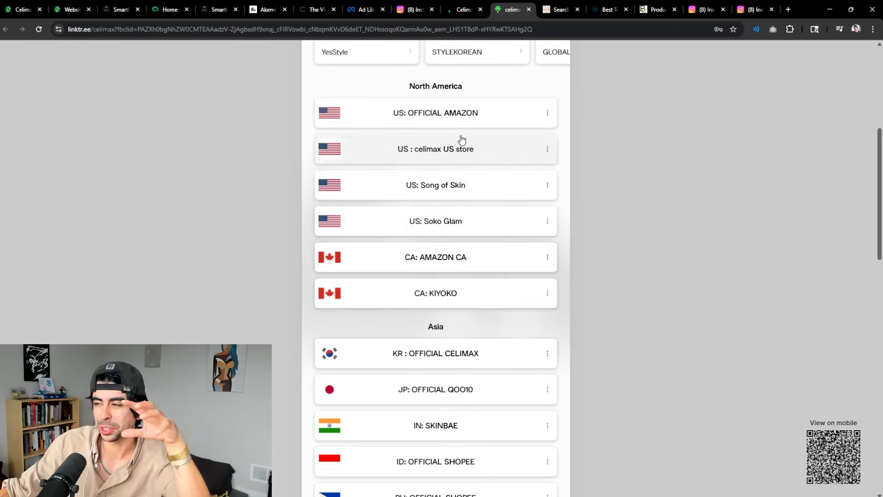